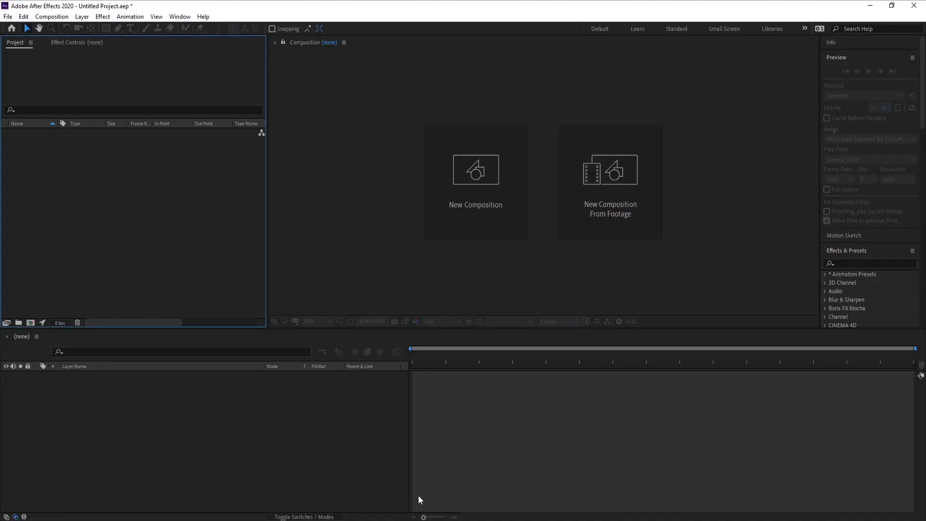
Create Comp 1 at 1920×1080, 60 fps, 10 seconds long.
click(58, 16)
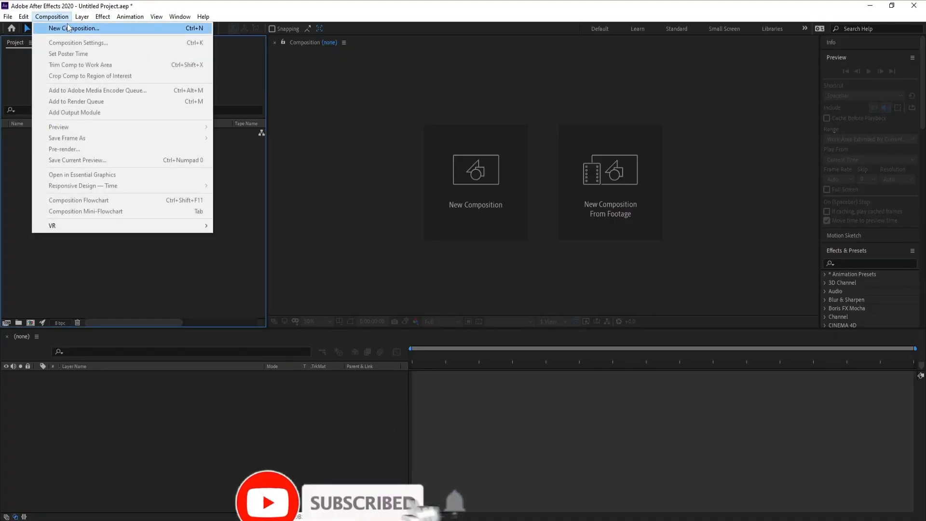
click(75, 28)
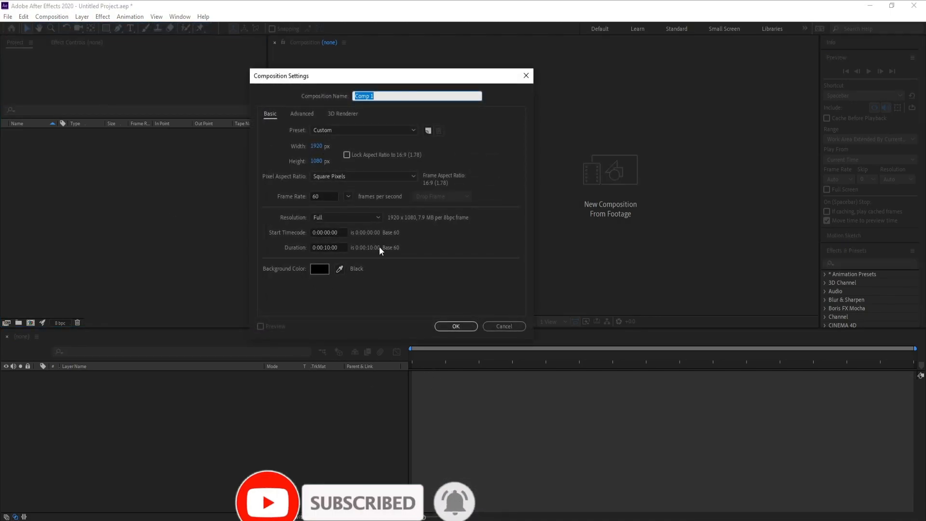
click(455, 326)
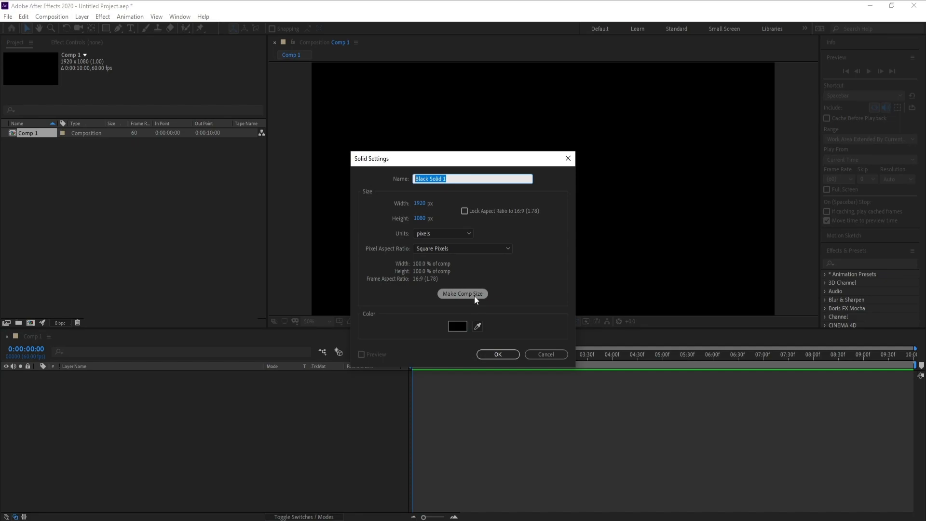
Create a full-frame black solid named 'optical flares' in Comp 1.
text(opti)
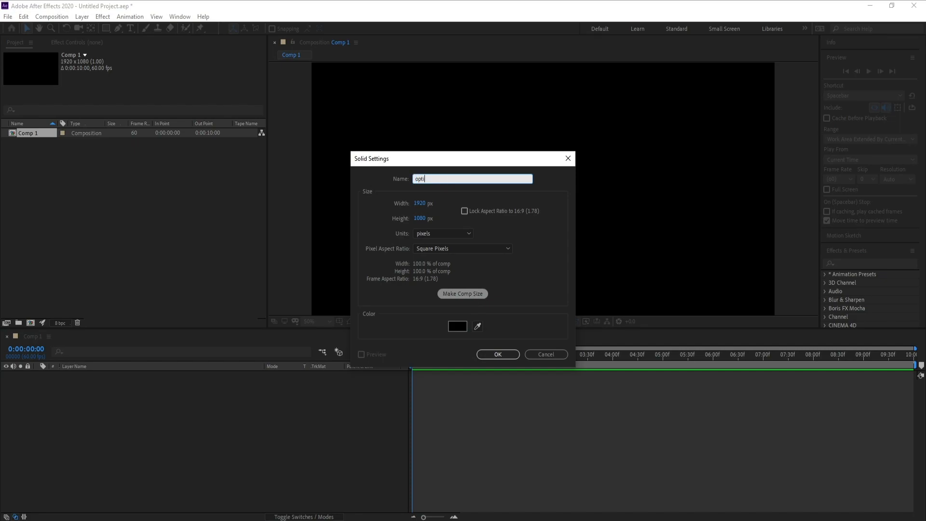
text(cal)
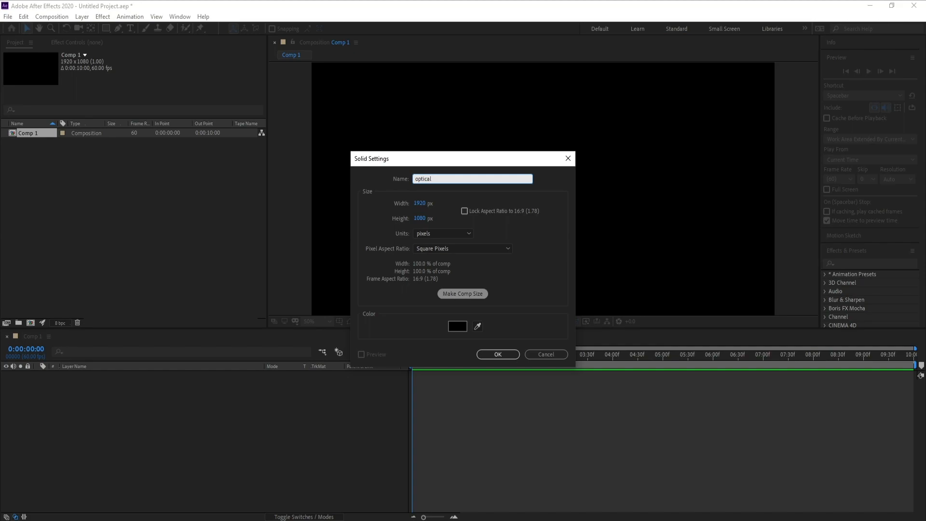
click(498, 354)
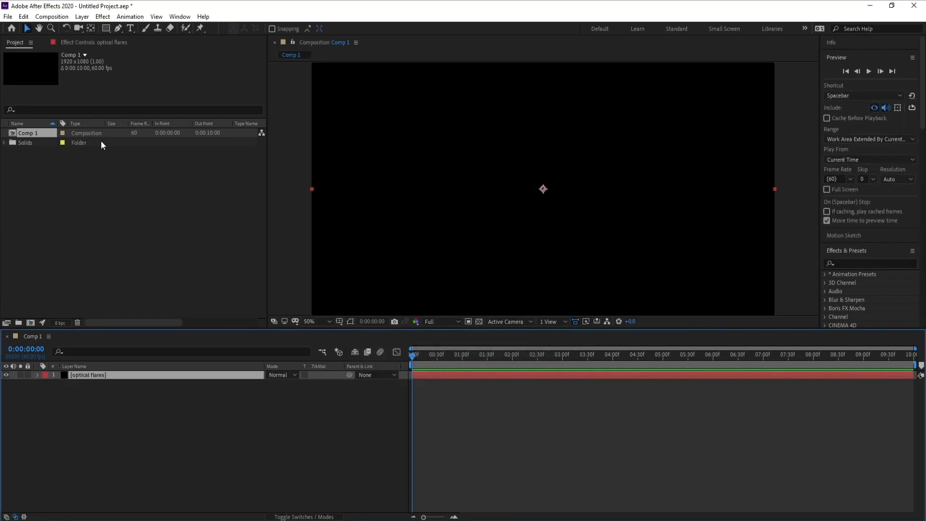
click(103, 16)
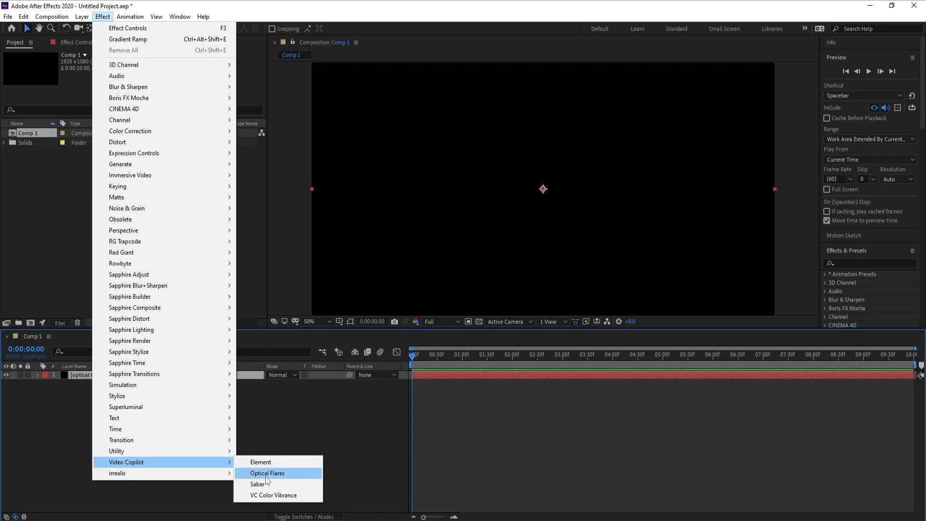
Apply Video Copilot Optical Flares to the solid and bring up its Options editor.
click(268, 473)
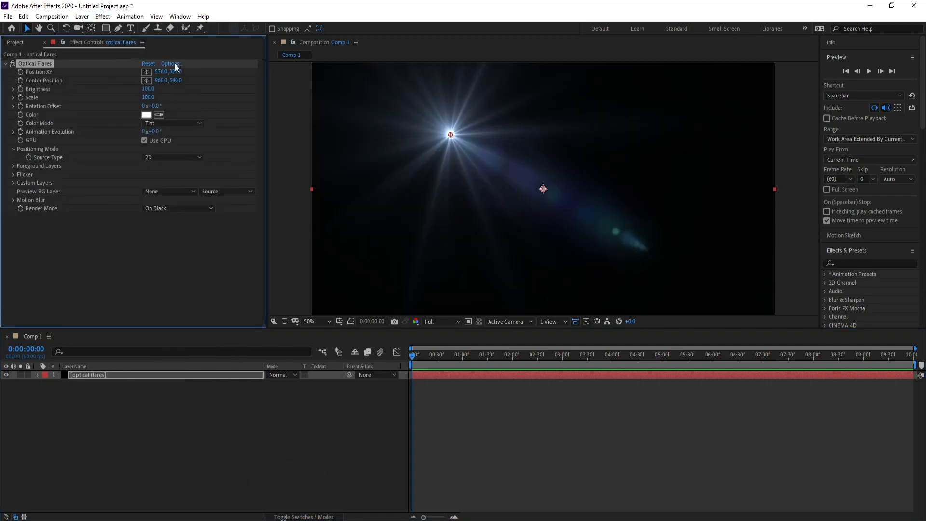
click(170, 63)
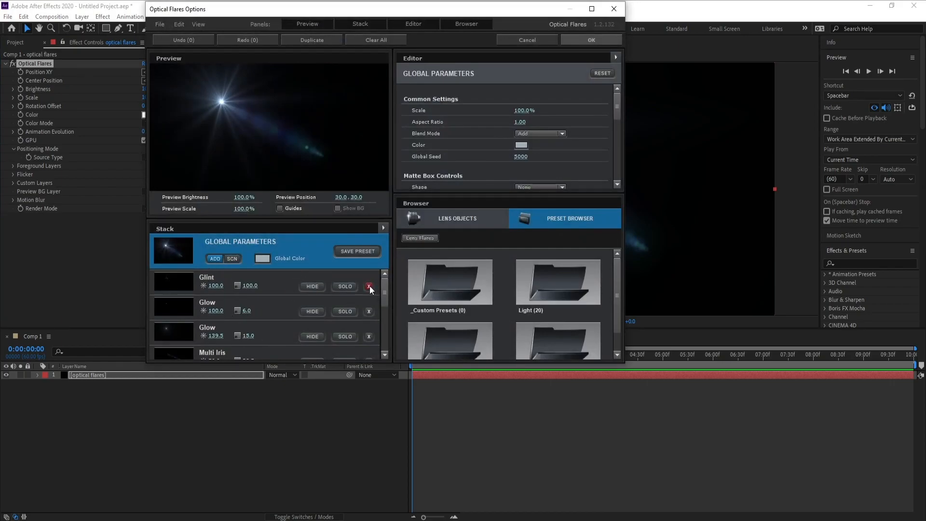
Remove the default flare elements and add a single Streak lens object from the browser.
click(368, 286)
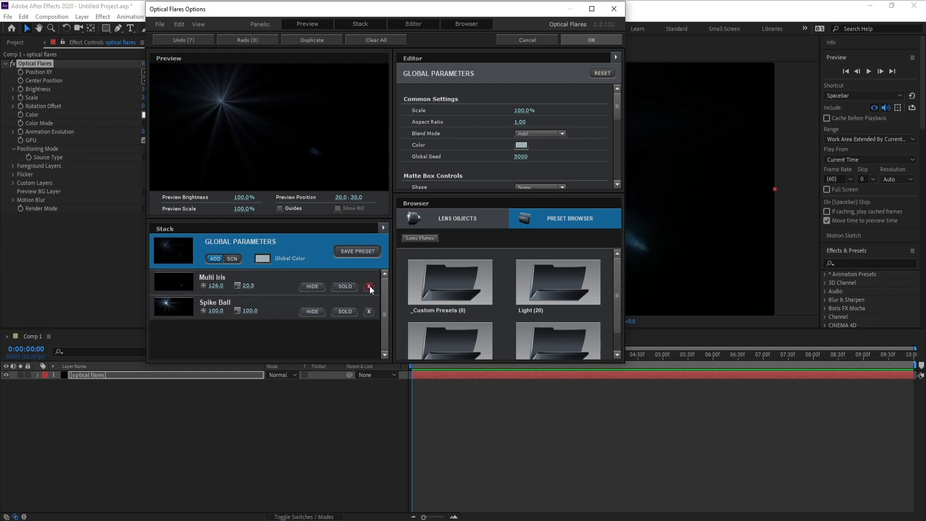
click(369, 287)
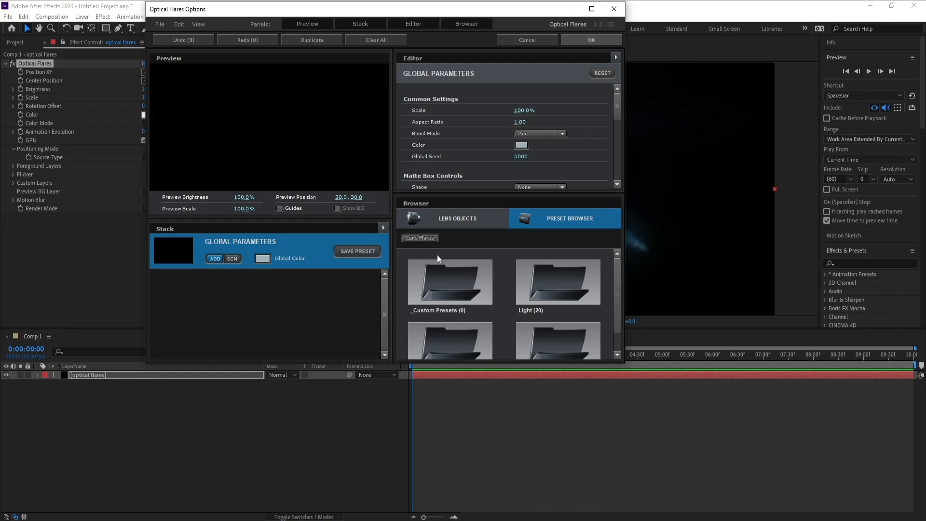
click(457, 218)
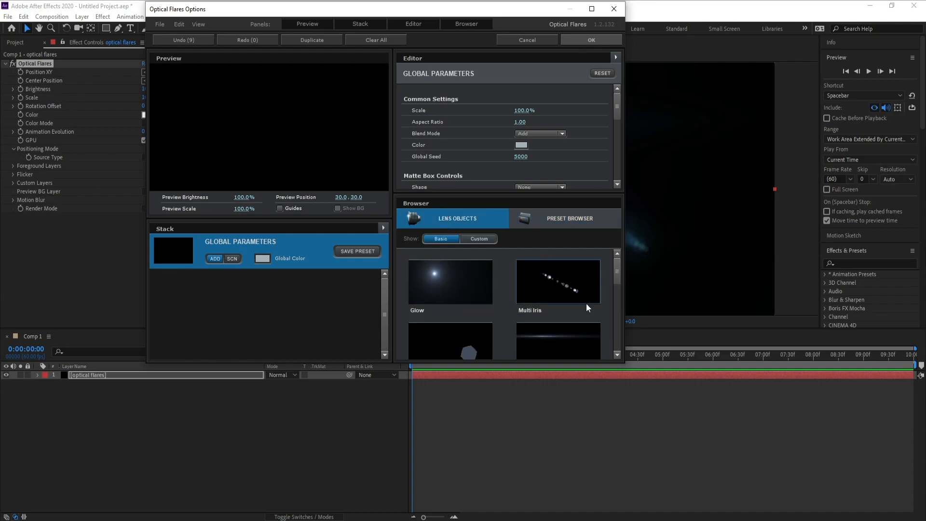
scroll(down, 3)
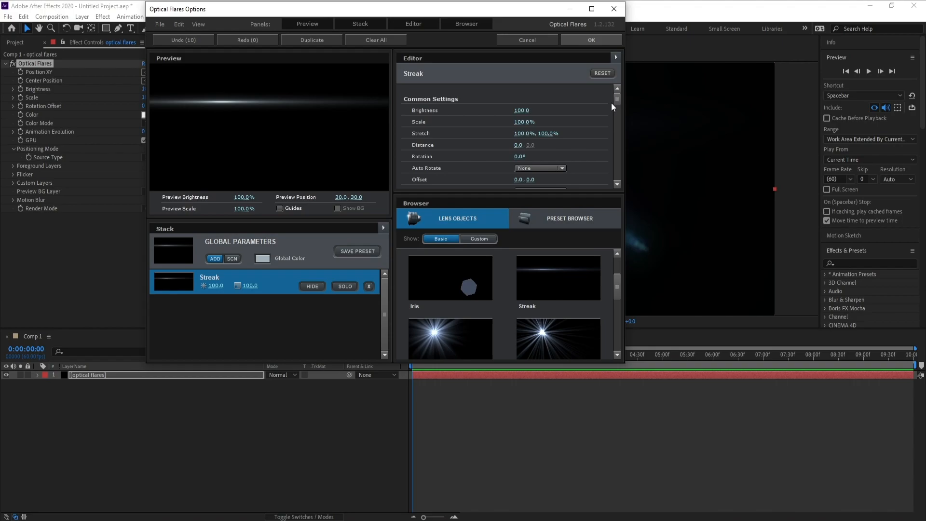
scroll(down, 3)
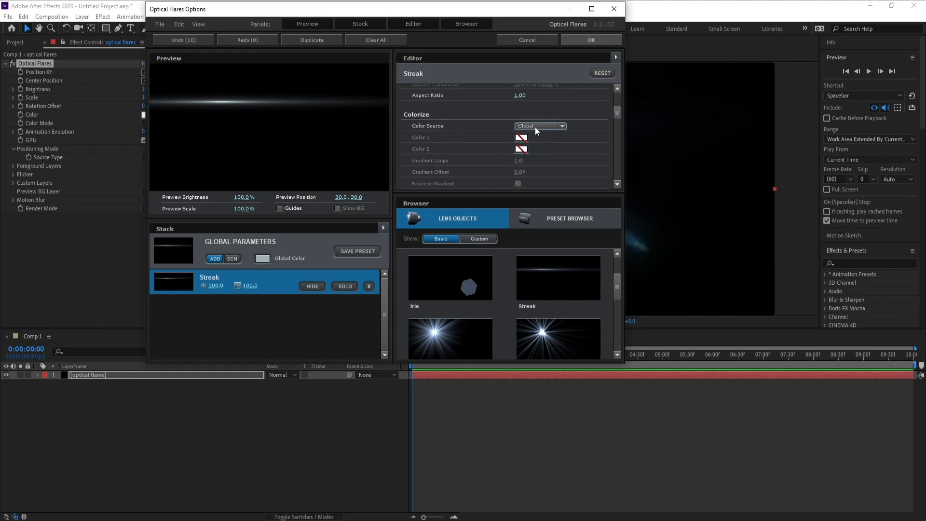
Colour the streak with the Spectrum source, 10 gradient loops, and duplicate it several times.
click(538, 126)
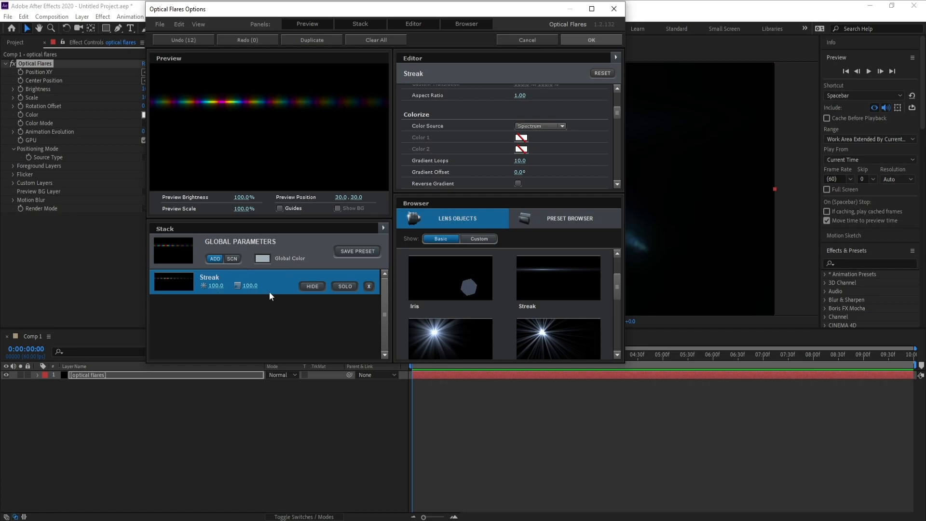
mouse_move(271, 280)
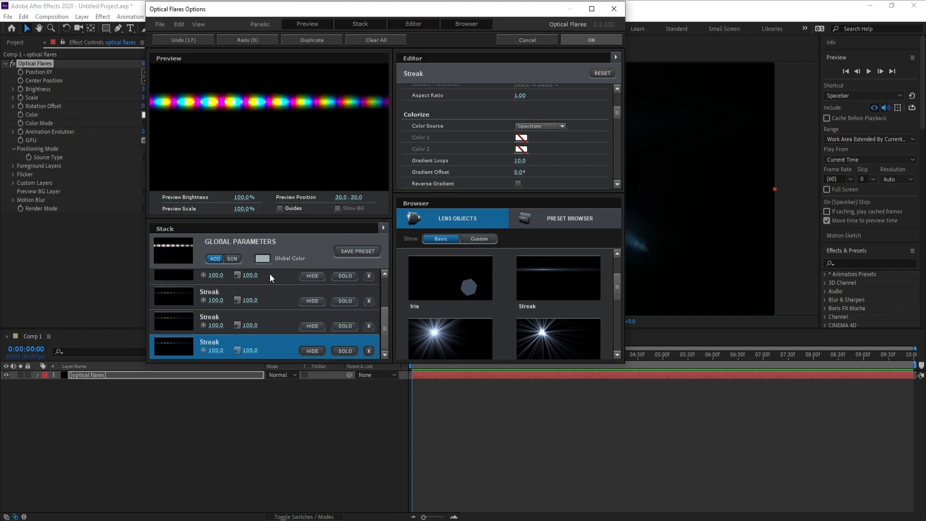
mouse_move(401, 322)
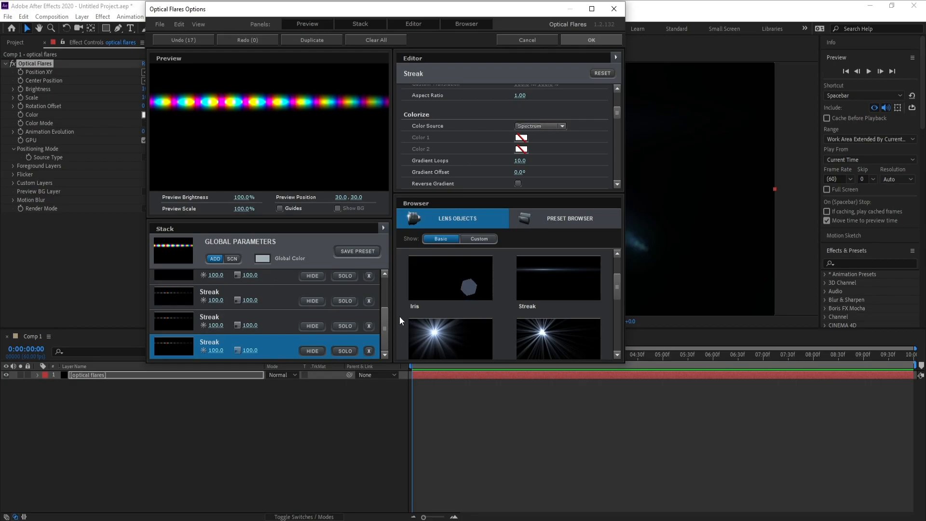
scroll(down, 3)
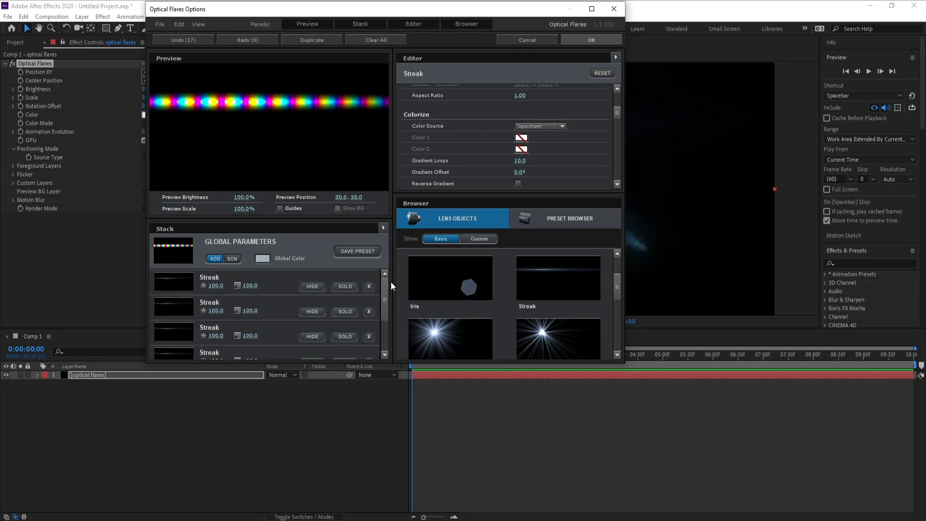
Give the stacked Streaks different Distance values (-100, 300, 400) to spread them into parallel lines.
click(290, 281)
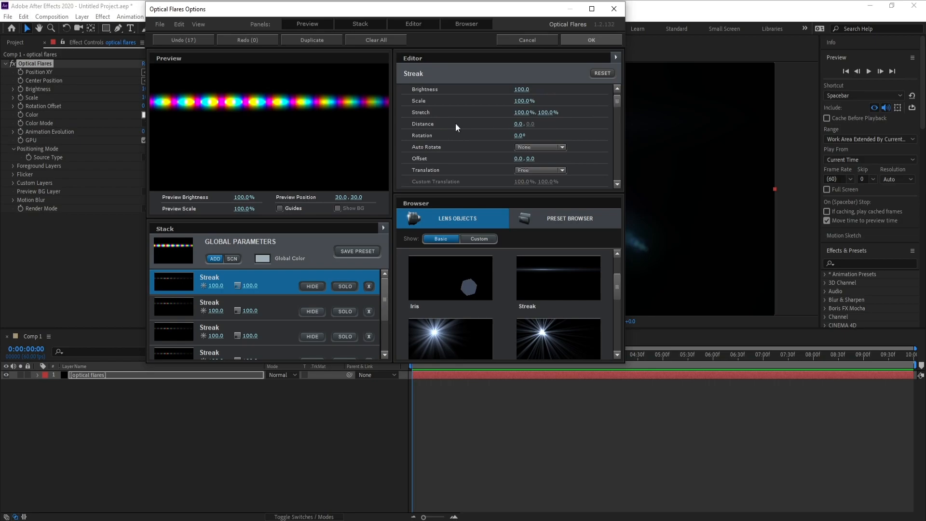
mouse_move(518, 127)
text(-100)
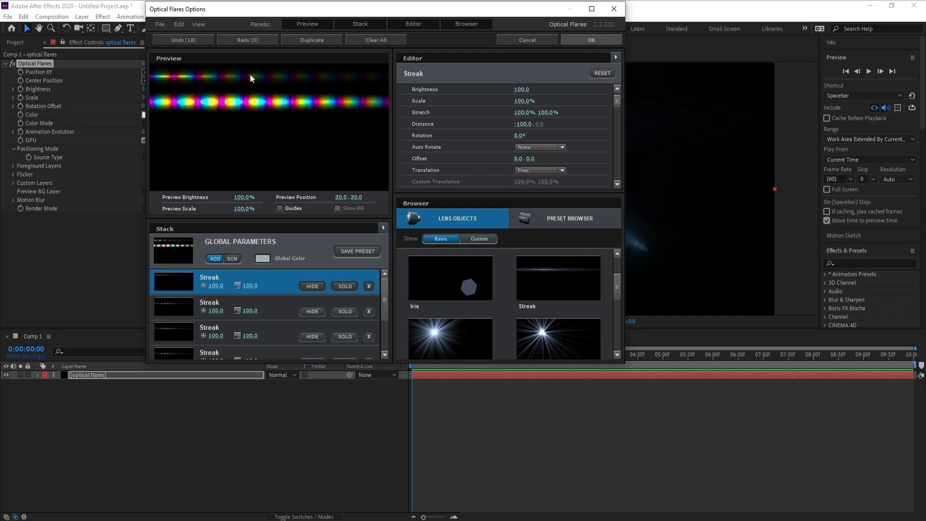
mouse_move(268, 317)
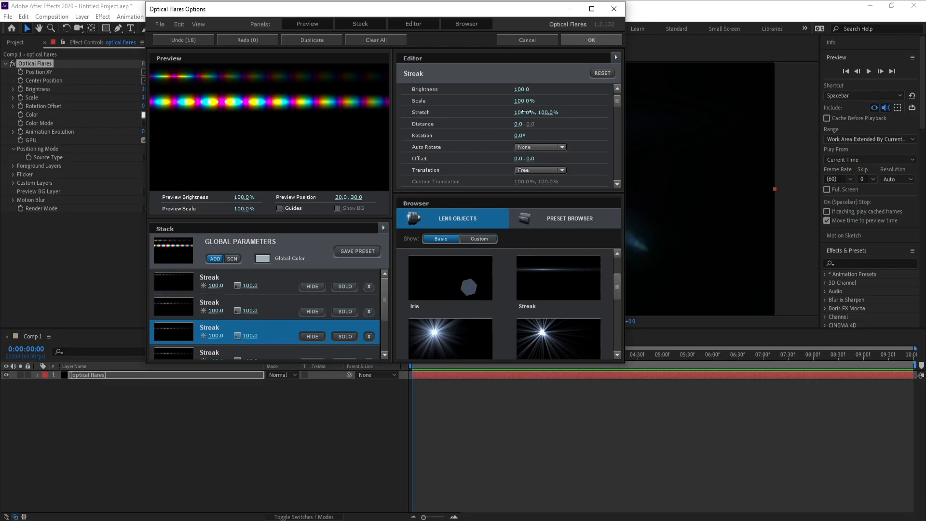
click(518, 124)
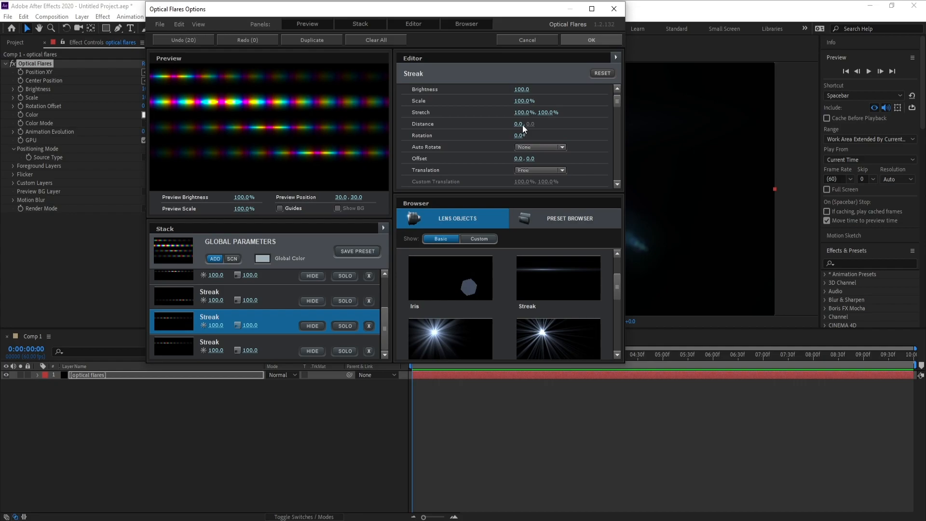
scroll(down, 3)
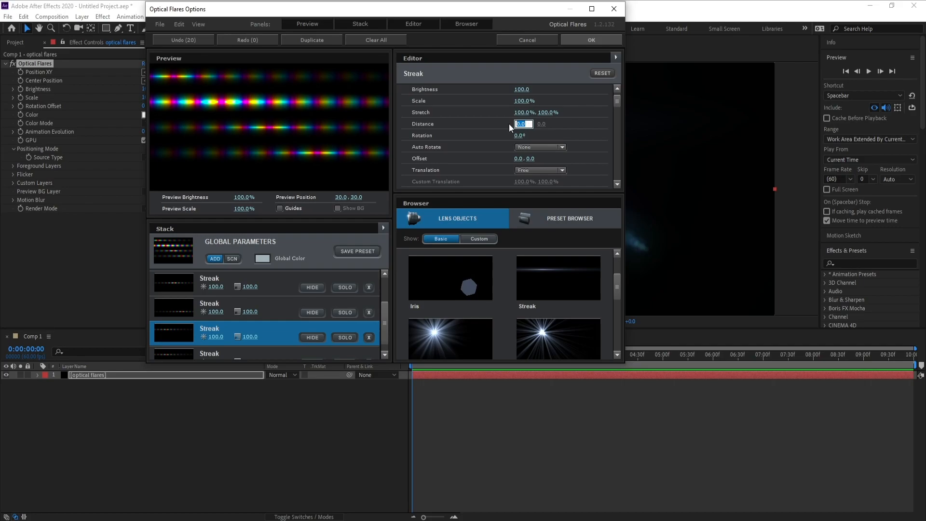
text(300.0)
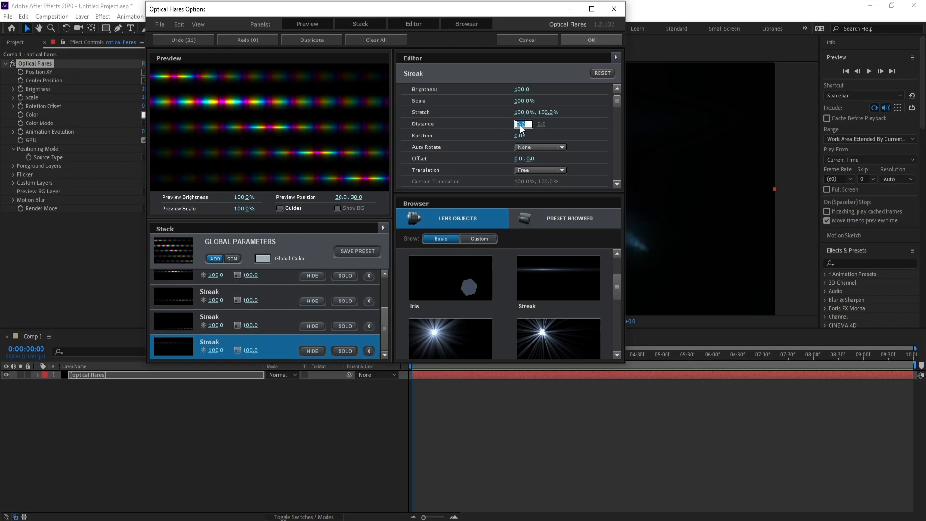
text(400)
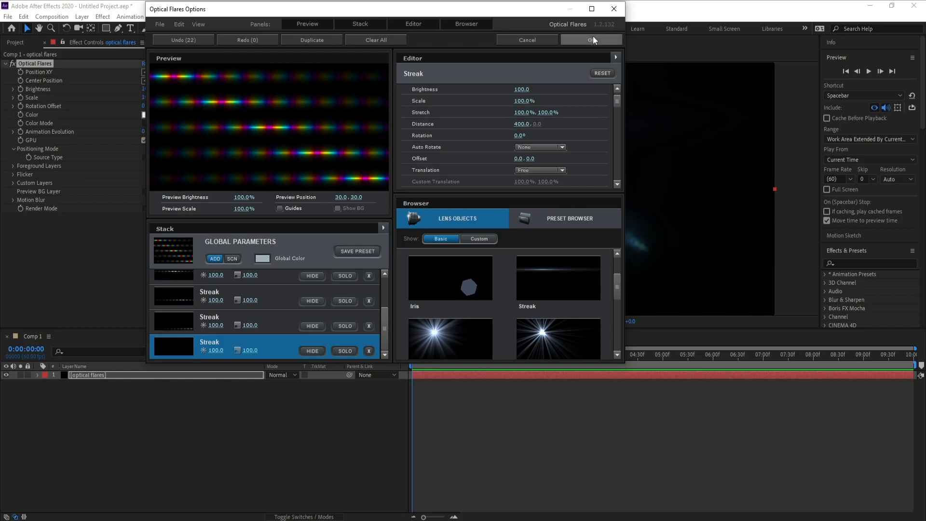
Confirm the flare setup and move Optical Flares Position XY to 576,450.
click(591, 40)
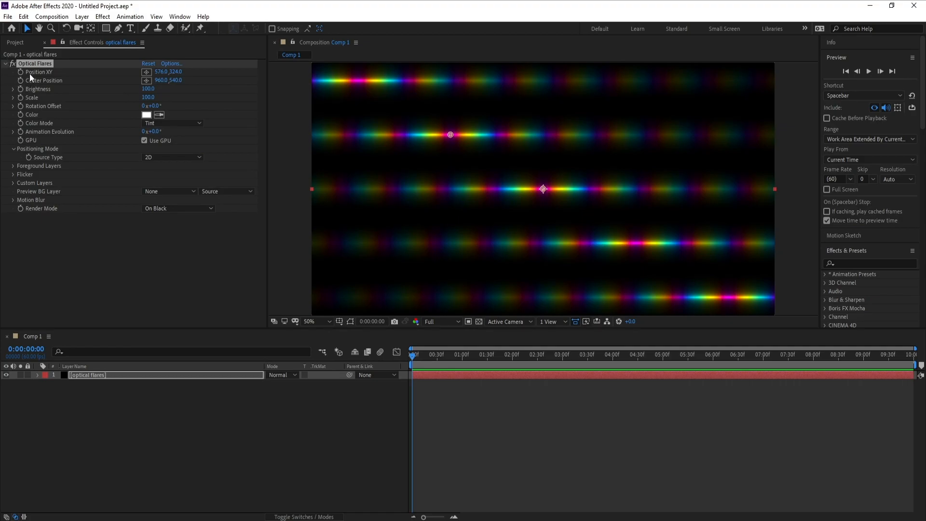
mouse_move(50, 77)
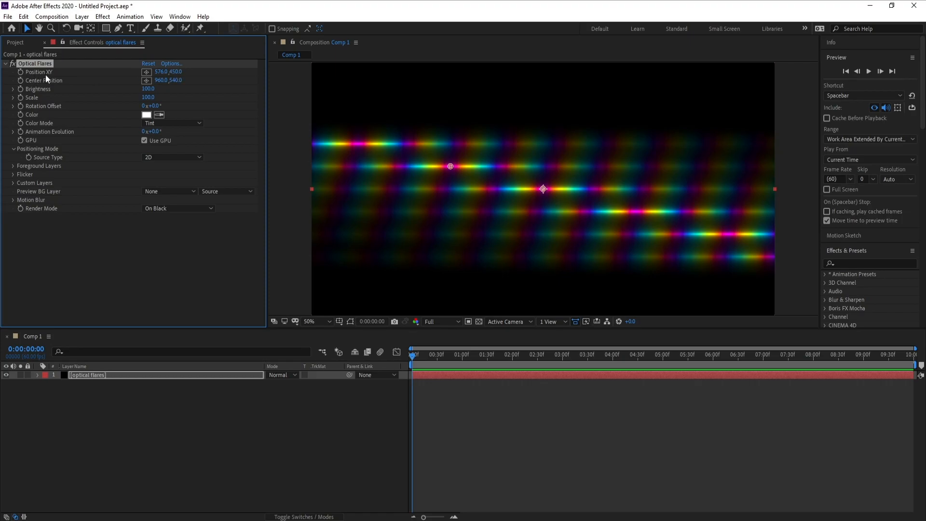
click(170, 72)
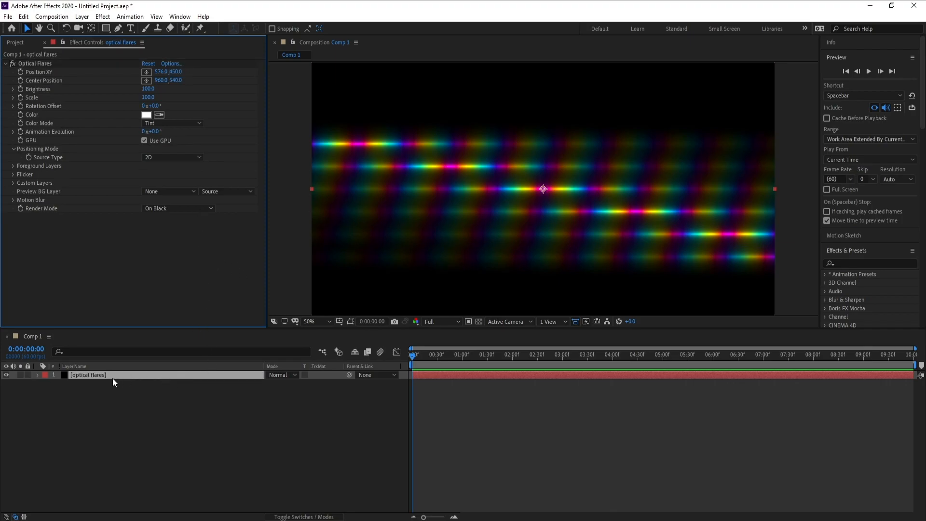
Add a comp-size black solid named 'Mir' above the optical flares layer.
click(81, 16)
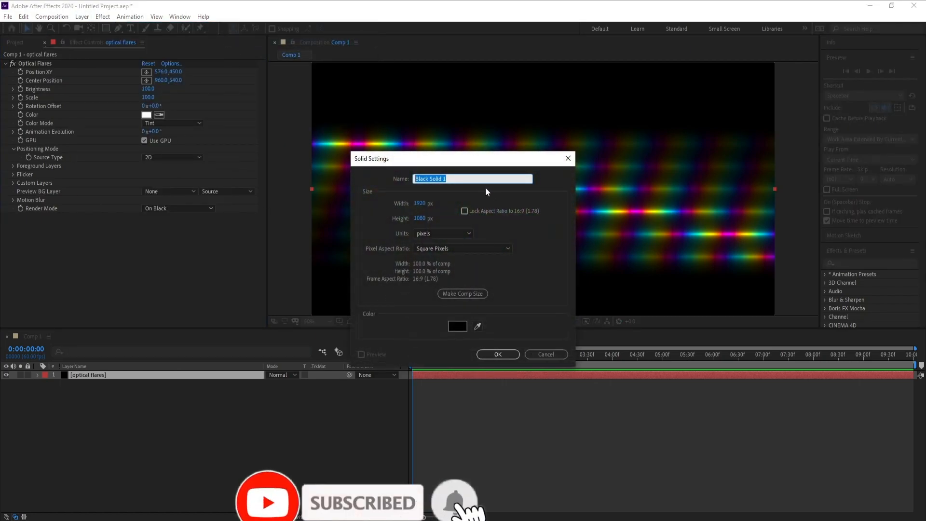
text(Mir)
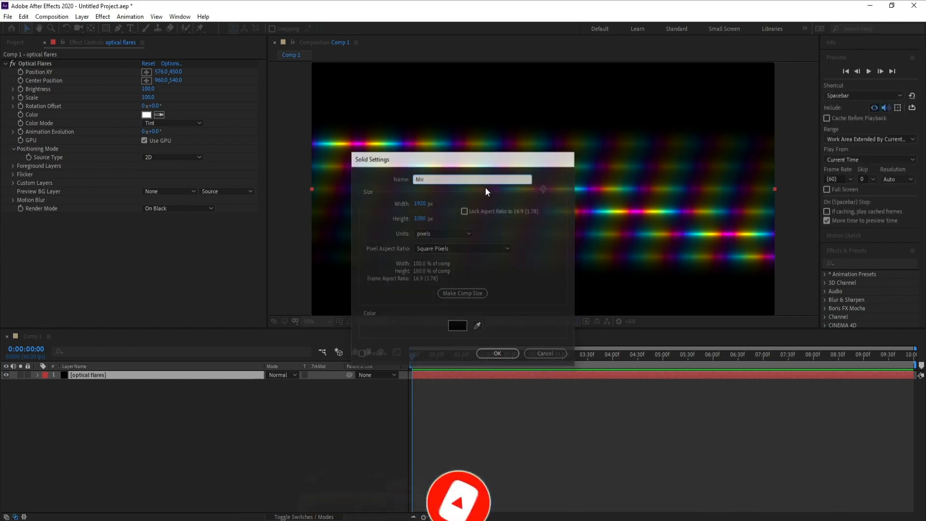
click(498, 354)
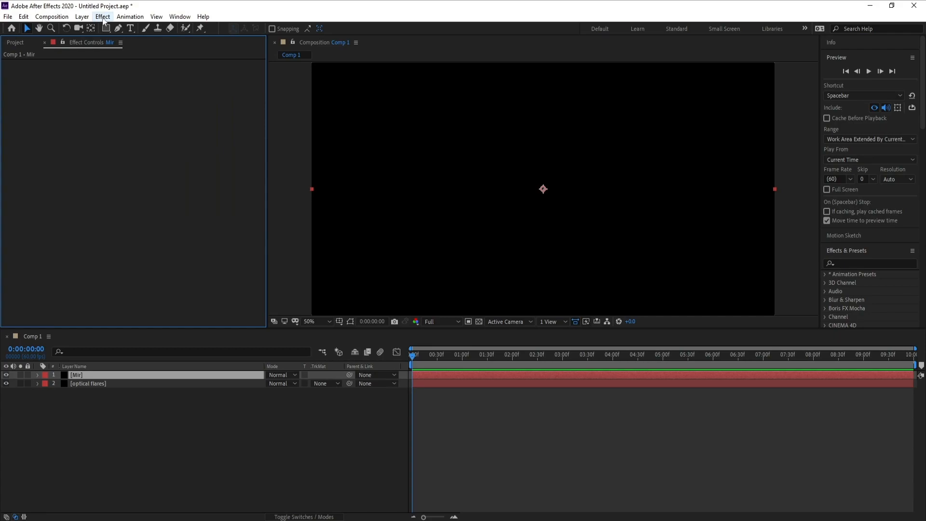
Apply RG Trapcode Mir 3 to the Mir solid and reveal its Texture settings.
click(102, 17)
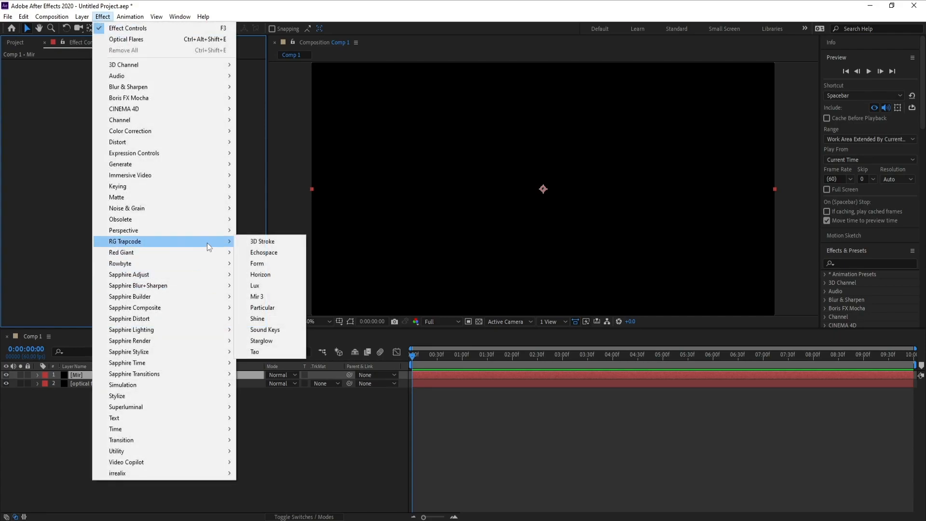
click(256, 296)
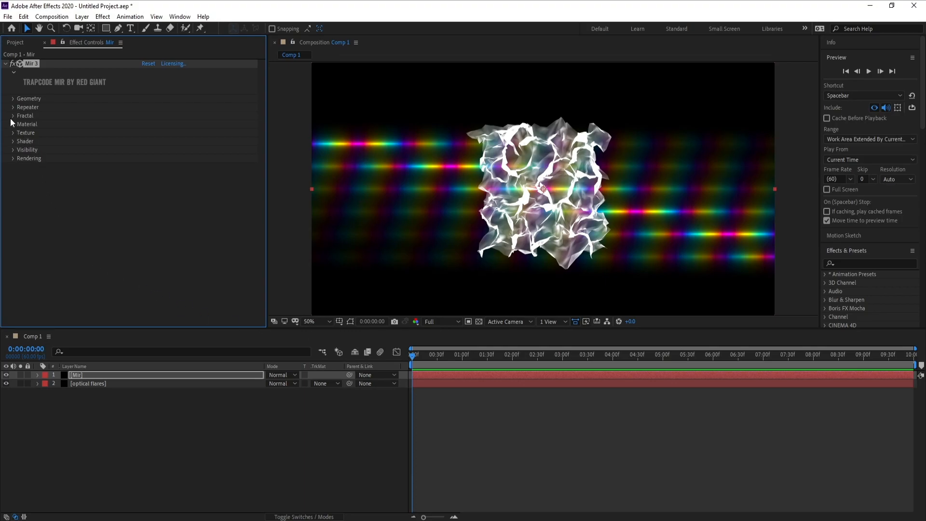
click(12, 132)
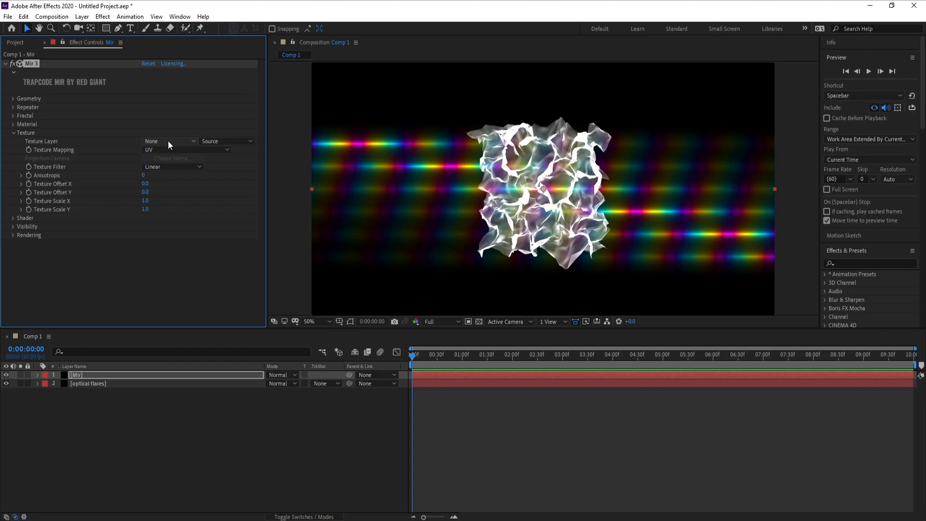
Texture Mir from layer '2. optical flares' with Effects & Masks and hide that layer.
click(169, 141)
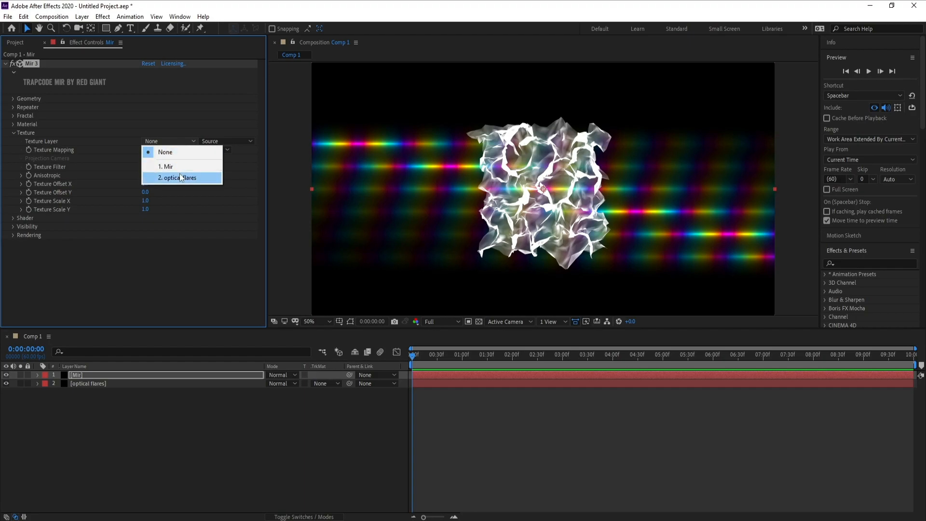
click(177, 177)
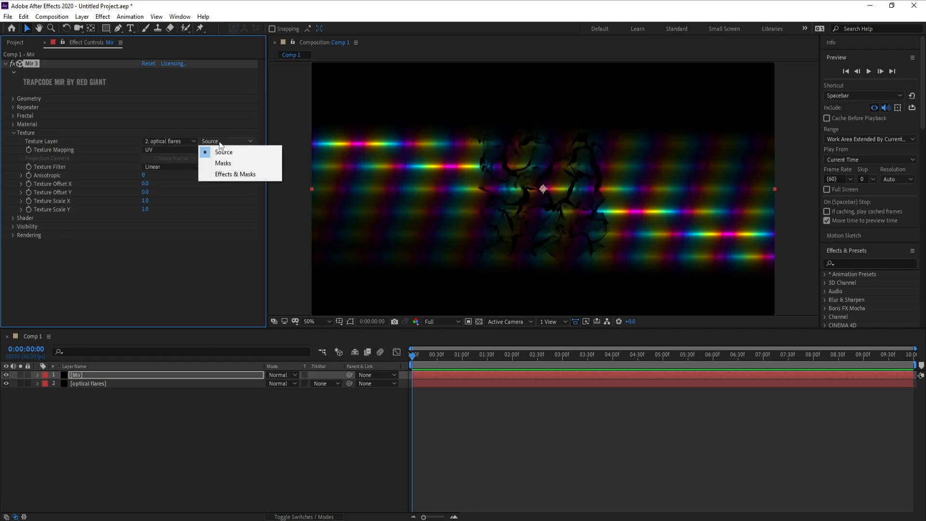
mouse_move(244, 173)
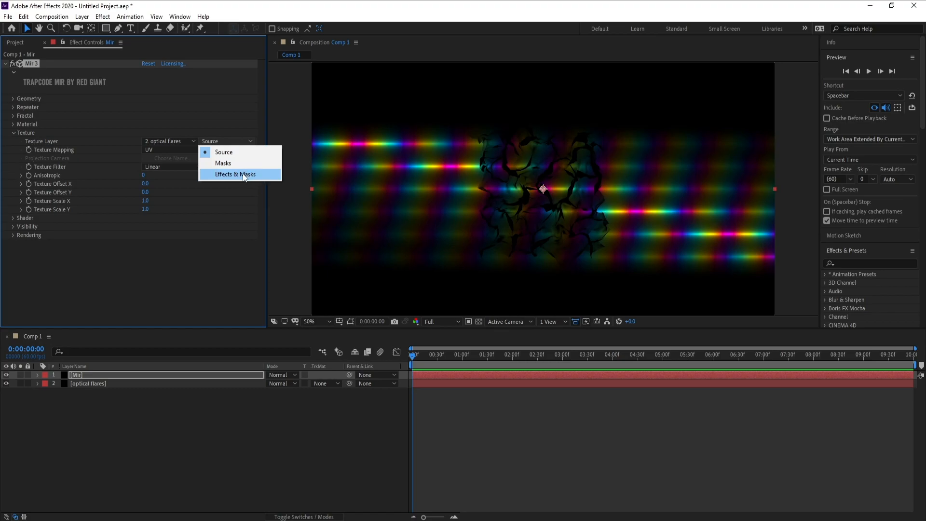
click(235, 174)
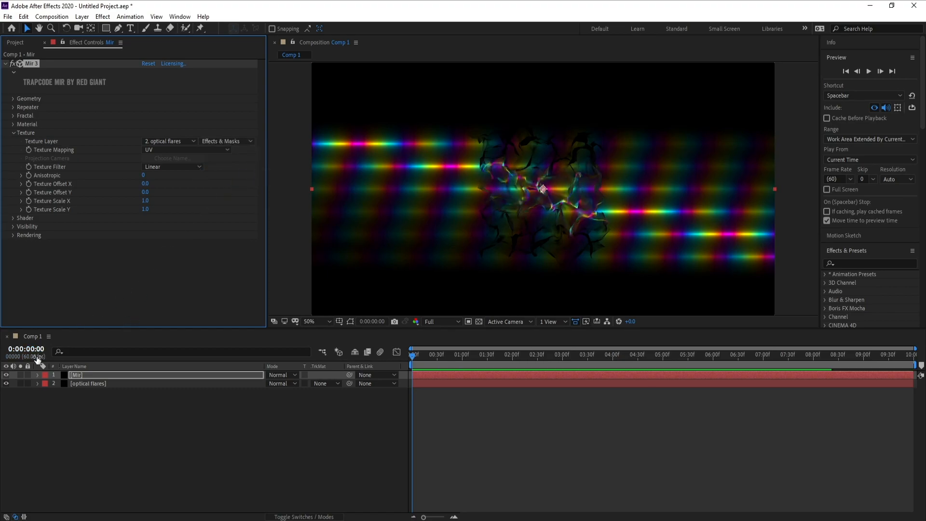
click(87, 384)
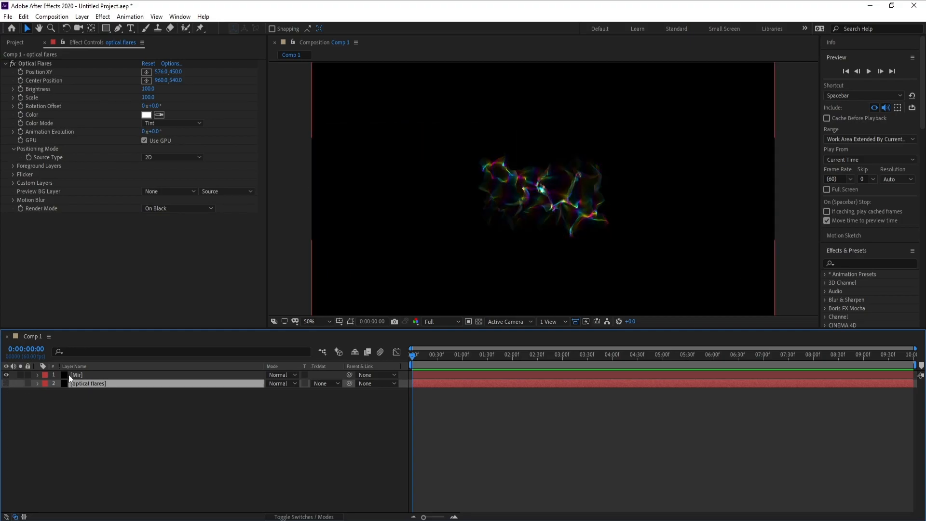
Show Mir's effect settings with Texture collapsed and the Geometry group expanded.
click(75, 375)
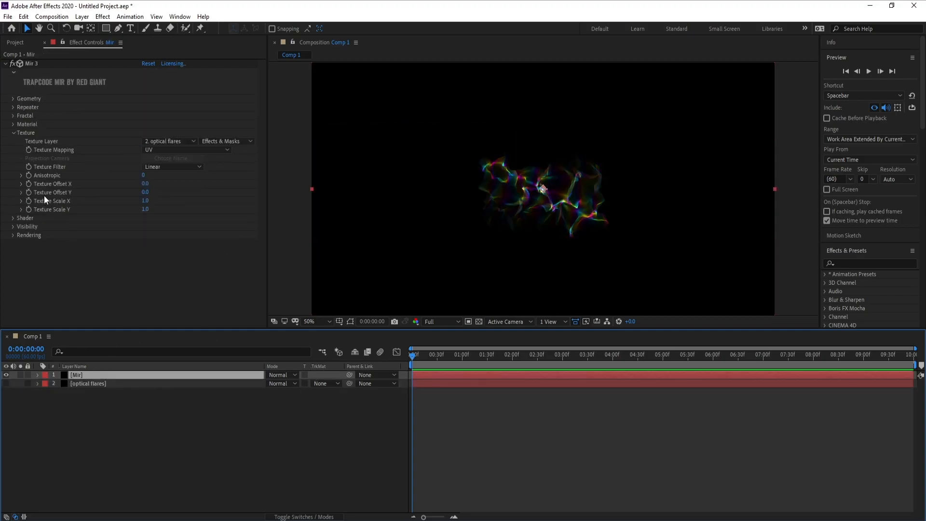
click(12, 132)
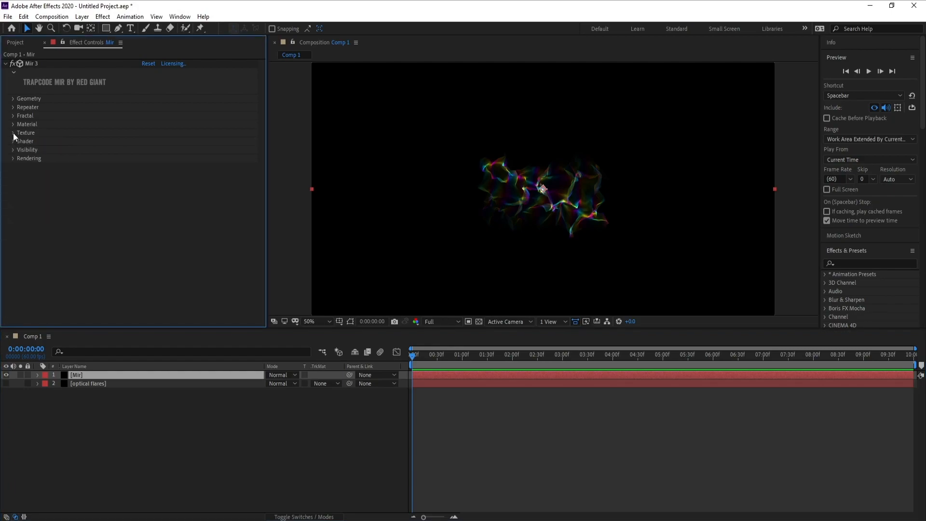
click(11, 98)
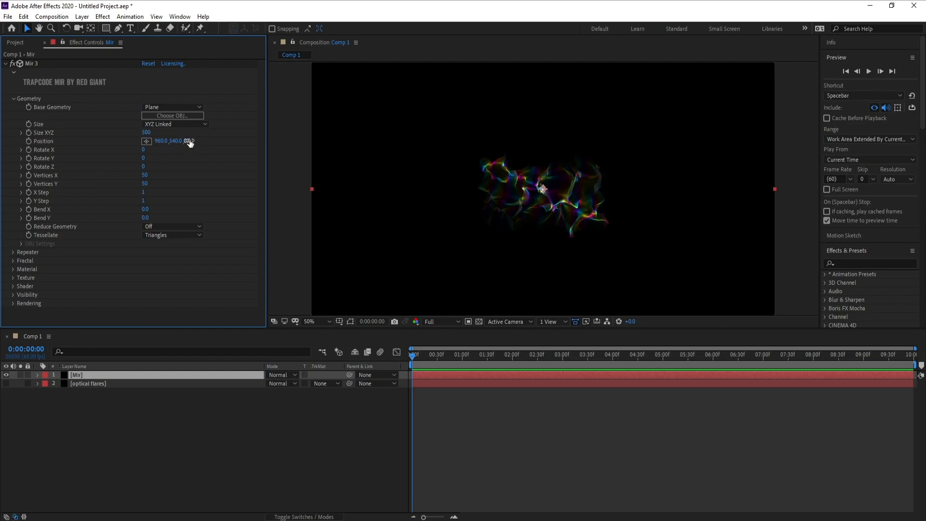
Push Mir's Position Z to -2500 and raise Vertices X to 7000 and Vertices Y to 4000.
click(189, 141)
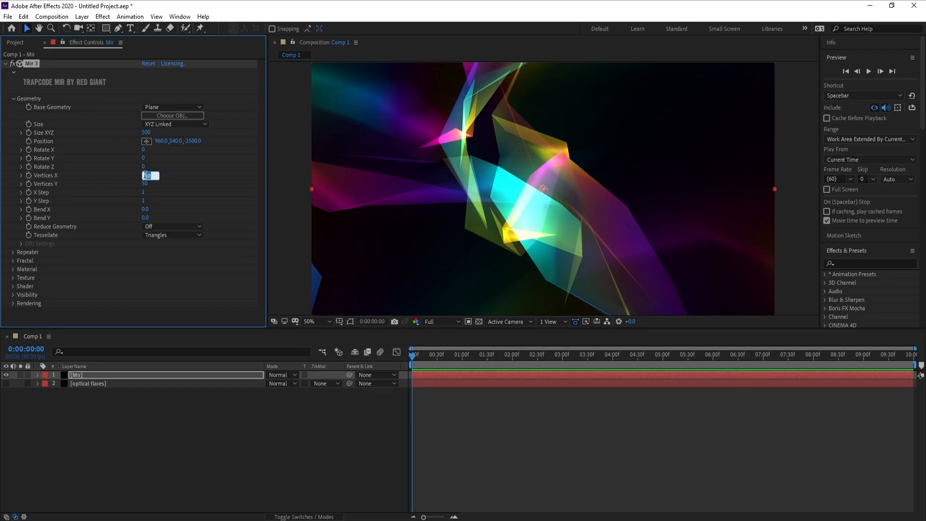
text(700)
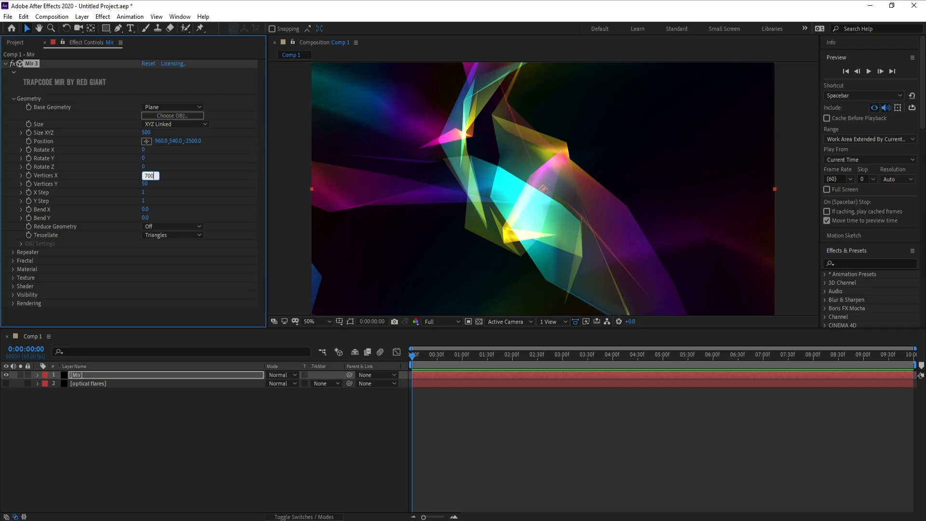
text(7000)
click(149, 183)
text(4000)
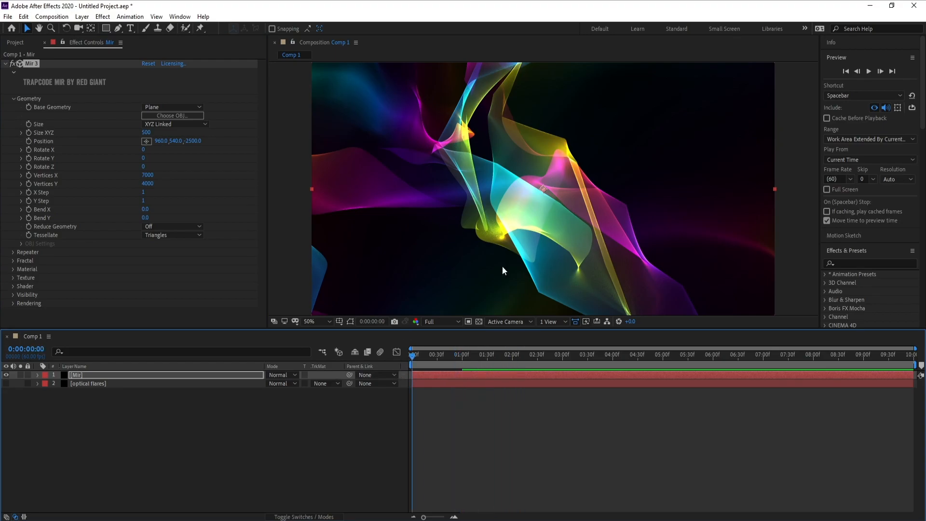
mouse_move(533, 208)
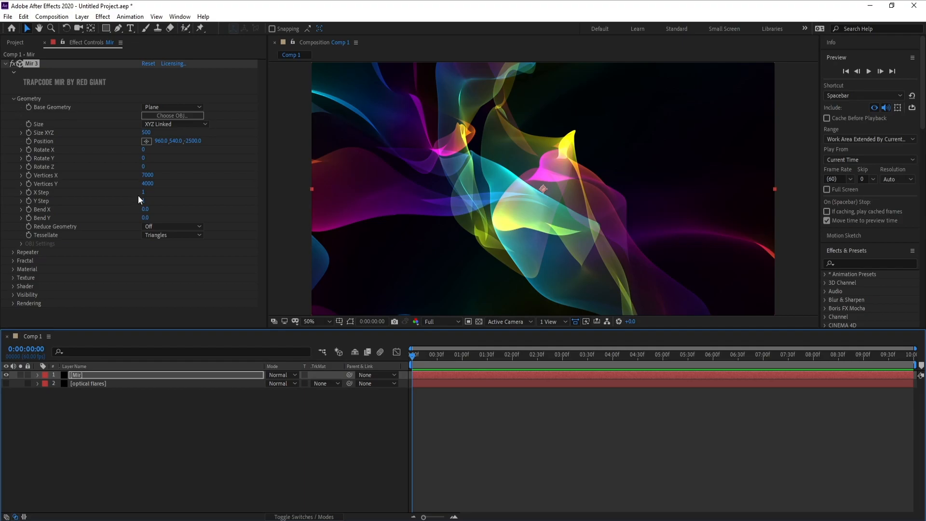
Try X Step 7, restore it to 1, and fold the Geometry group away.
click(143, 192)
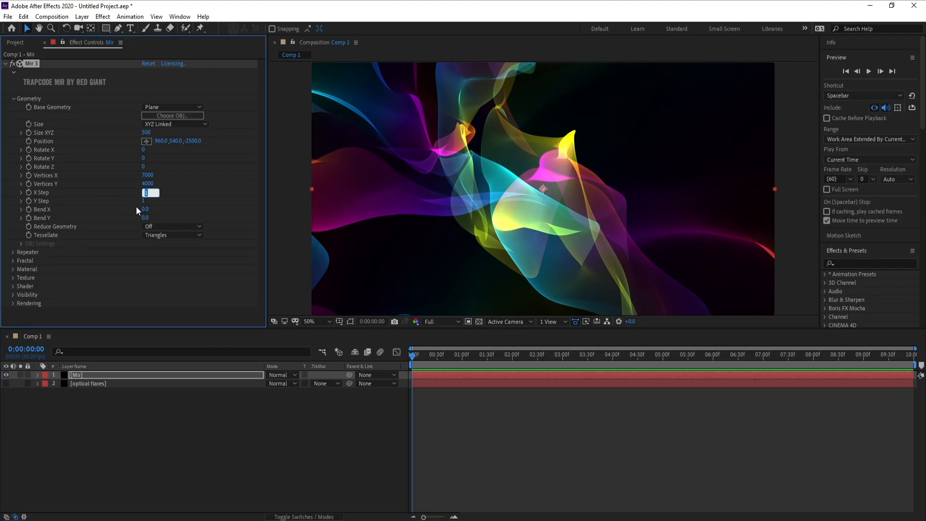
text(7)
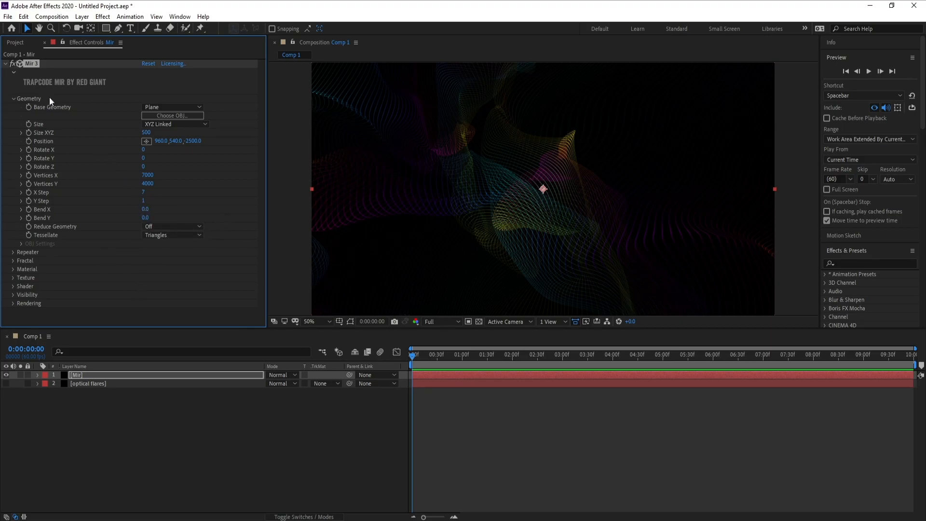
click(21, 16)
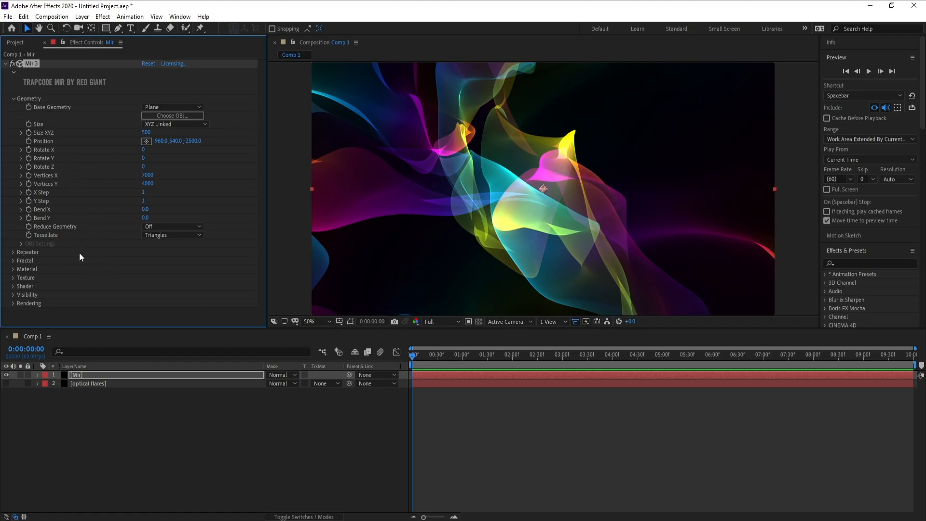
mouse_move(23, 220)
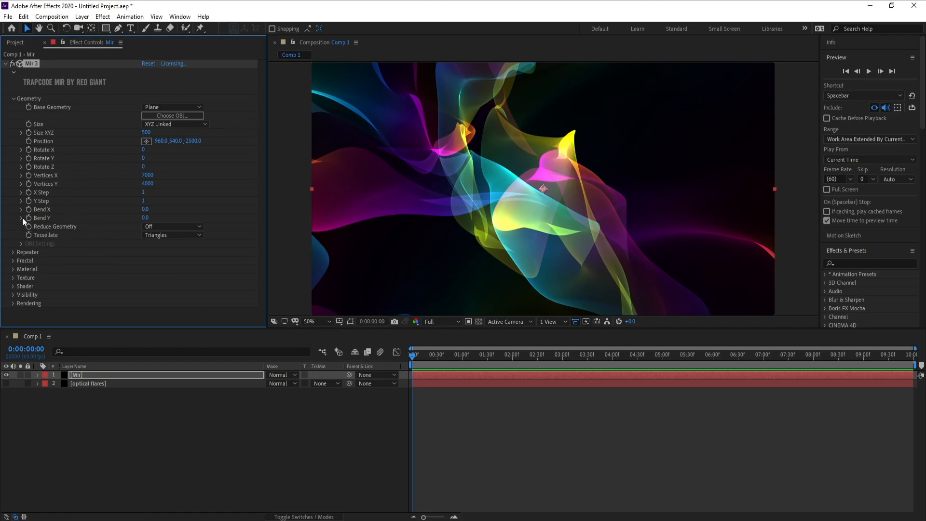
click(11, 99)
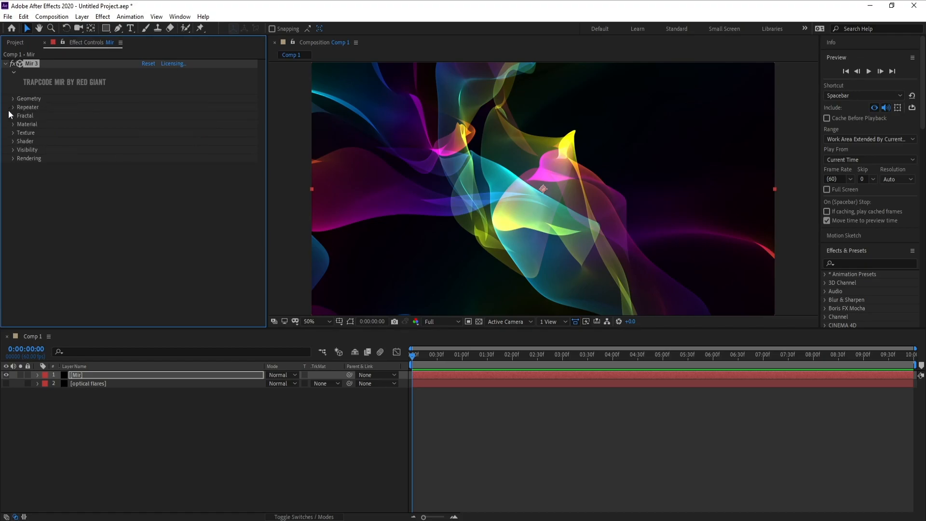
Drive Mir 3's Fractal Evolution with a time-based expression so the surface animates.
click(11, 115)
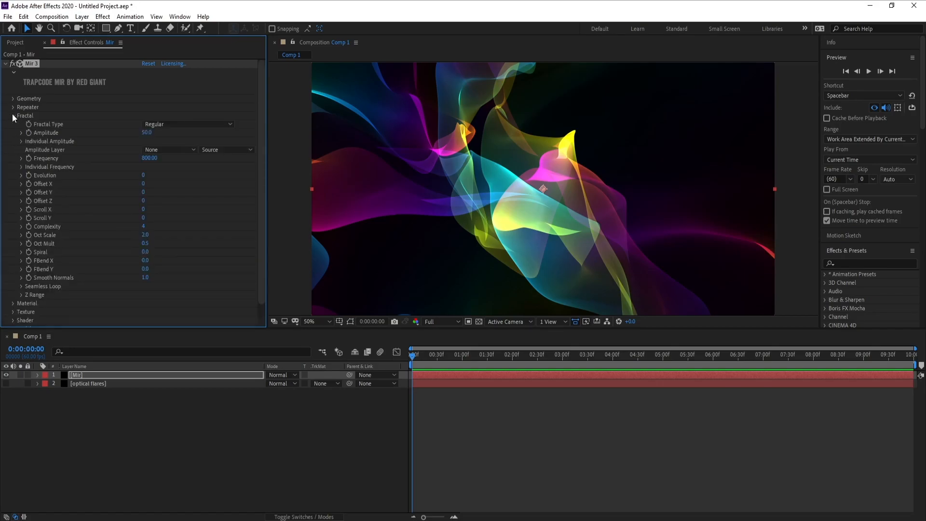
mouse_move(38, 181)
text(time)
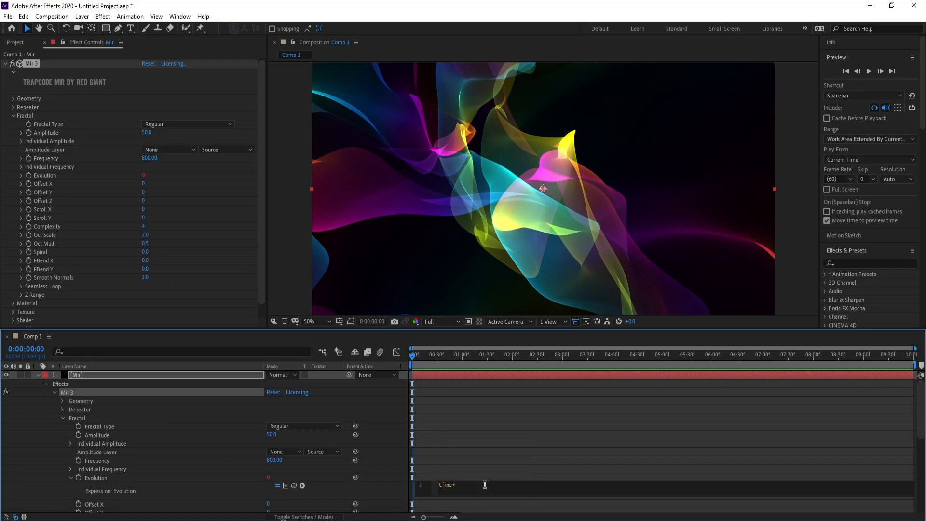
text(3)
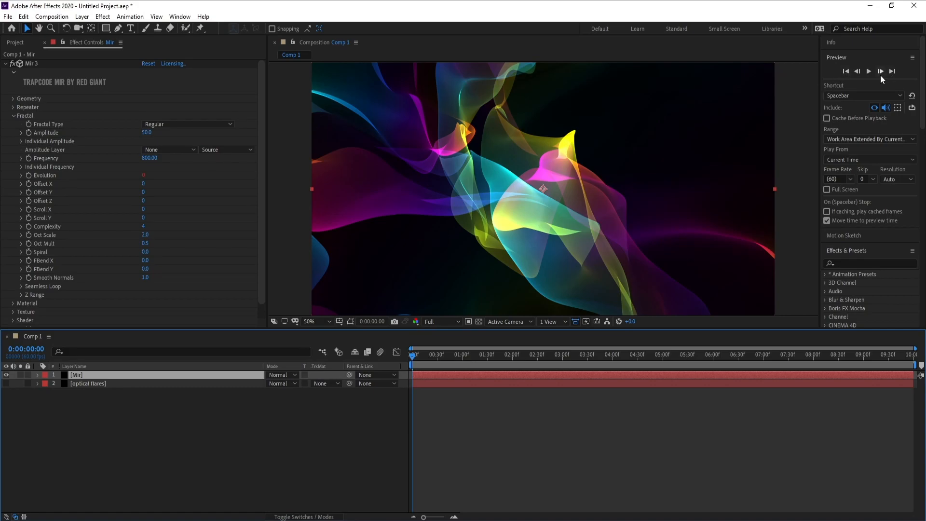
mouse_move(423, 359)
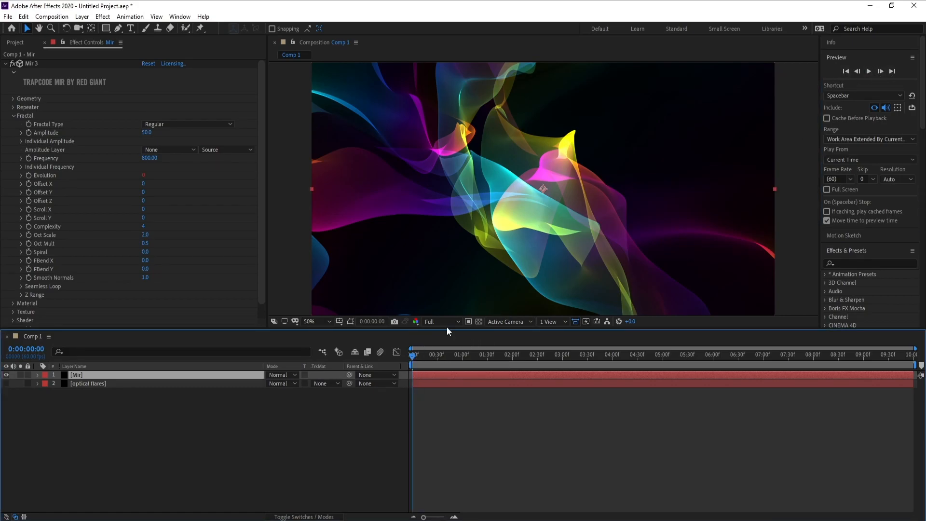
Preview at Quarter resolution, return the playhead to 0, and reach the new-layer options.
click(440, 322)
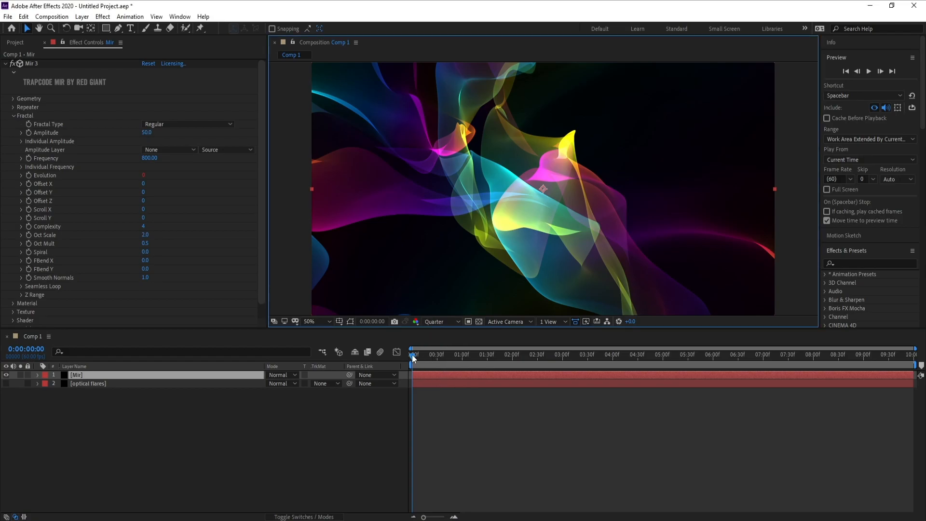
mouse_move(870, 72)
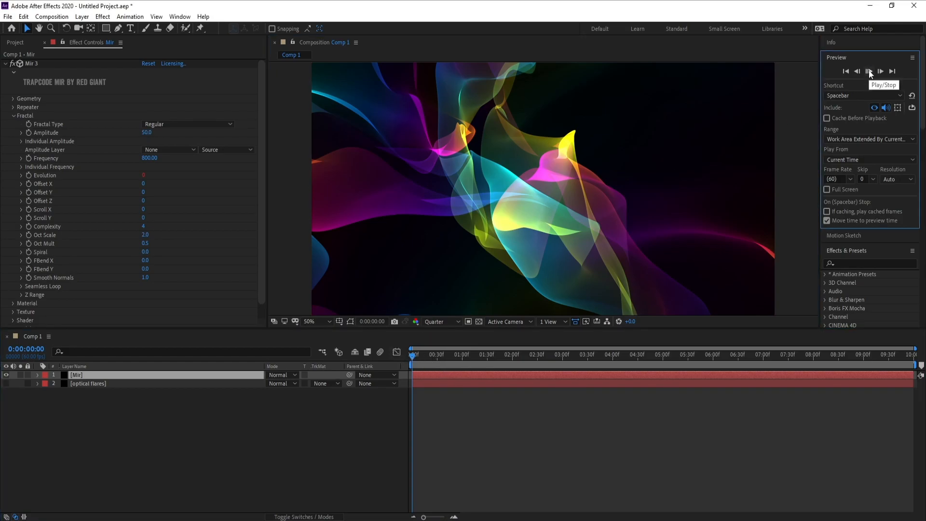
mouse_move(675, 328)
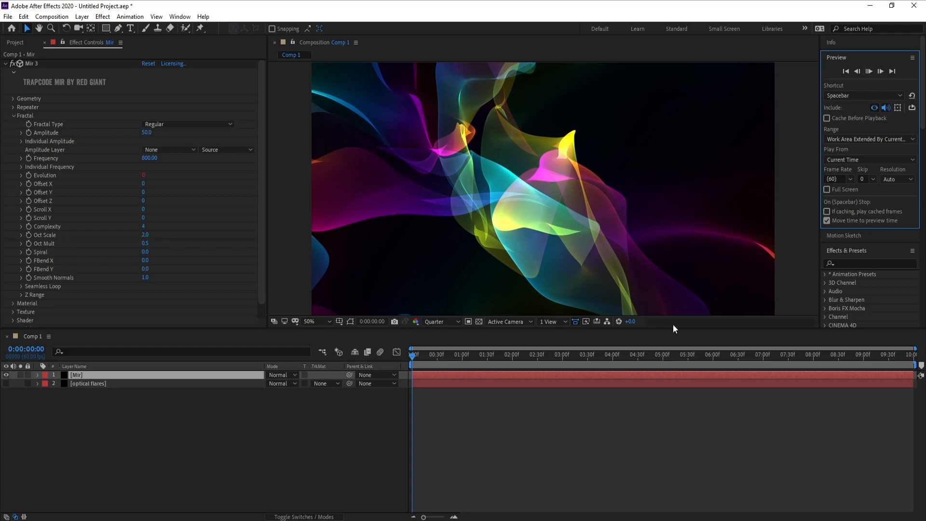
mouse_move(664, 328)
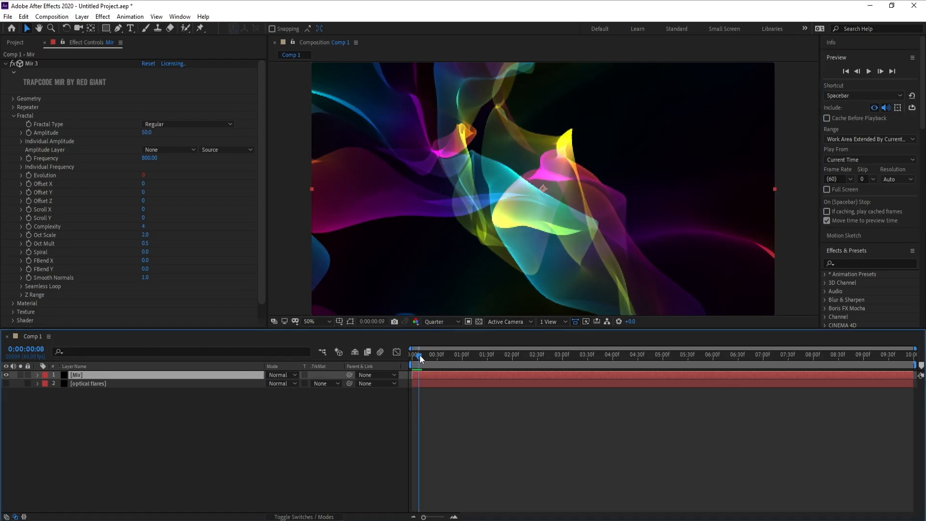
drag(420, 354, 417, 354)
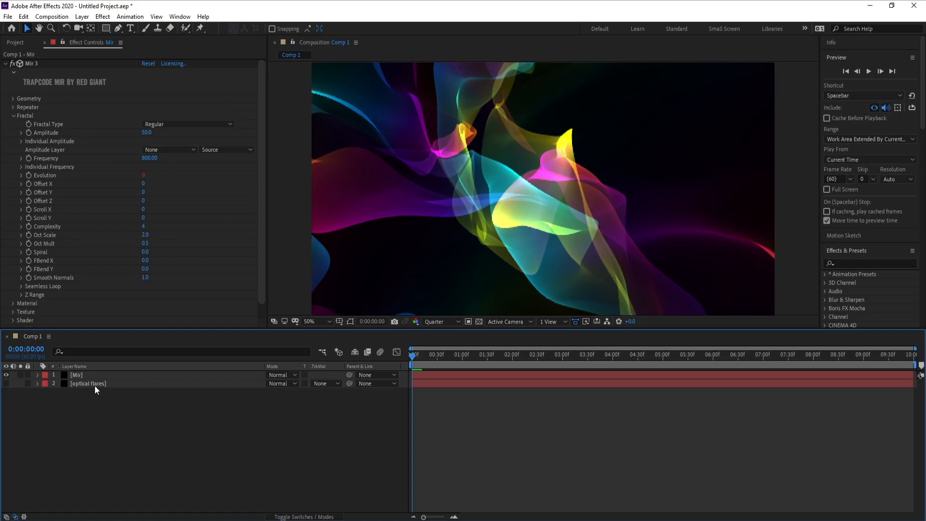
click(81, 16)
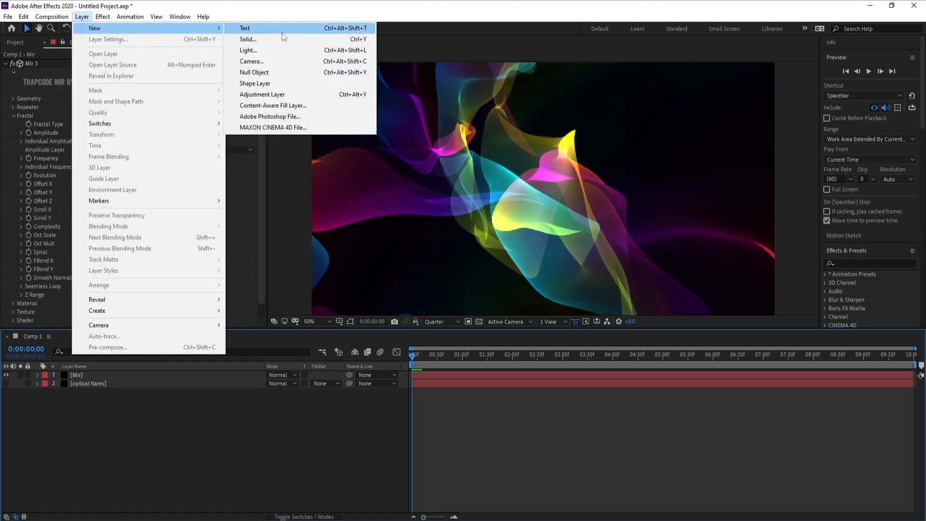
Create a black solid named BG and move it to the bottom of the layer stack.
click(248, 39)
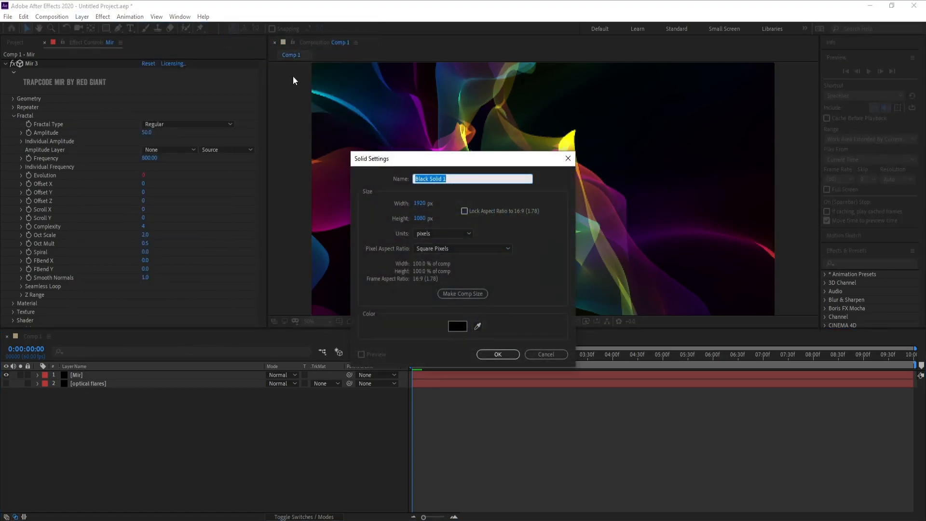
text(BG)
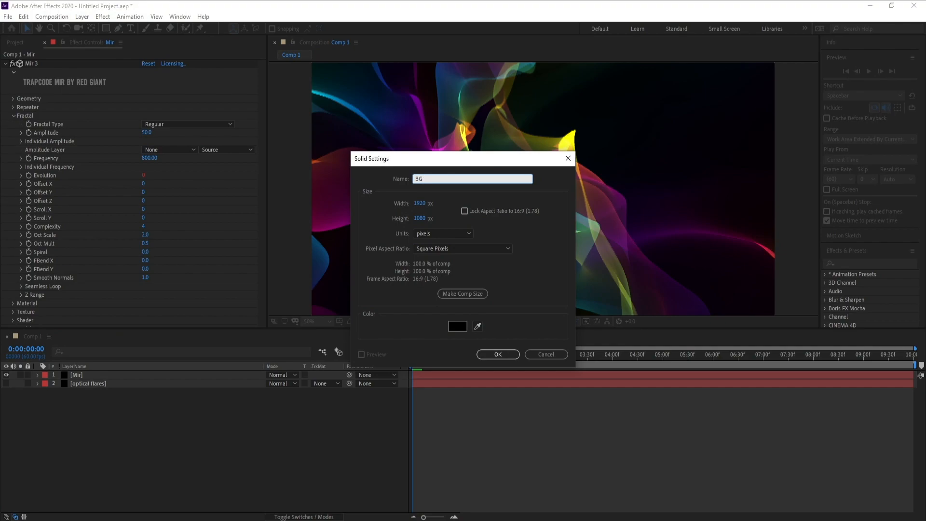
click(498, 354)
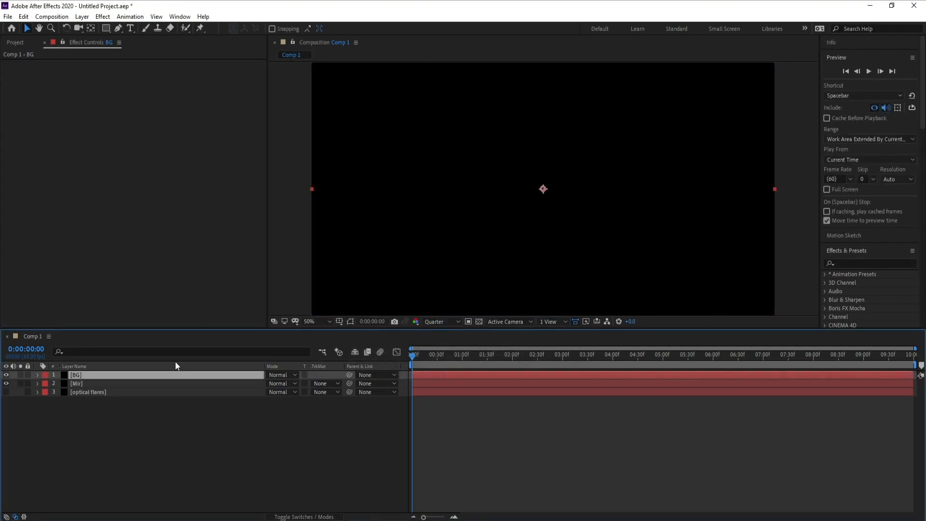
double_click(87, 392)
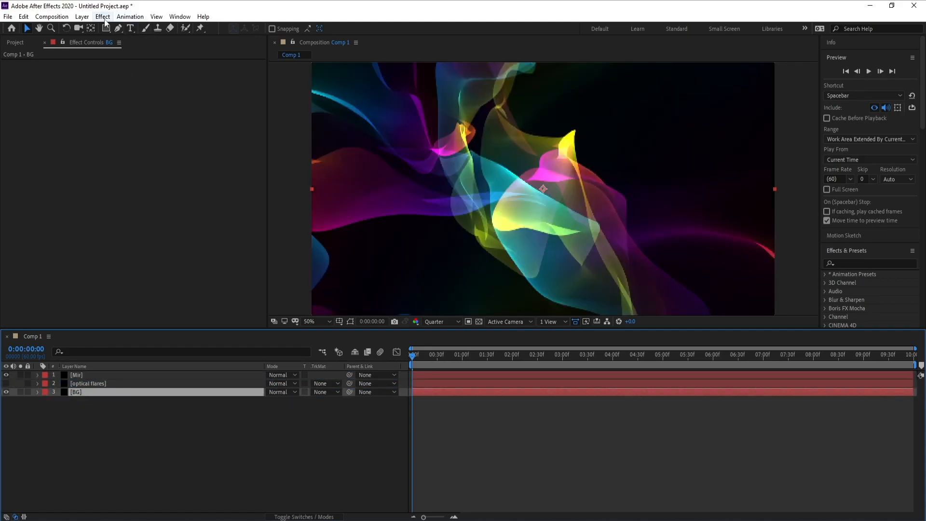
click(101, 17)
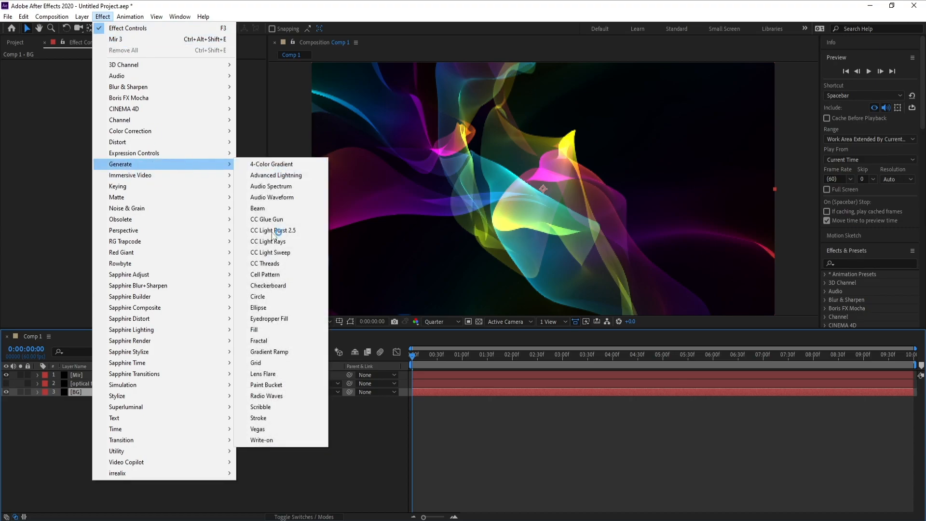
mouse_move(276, 358)
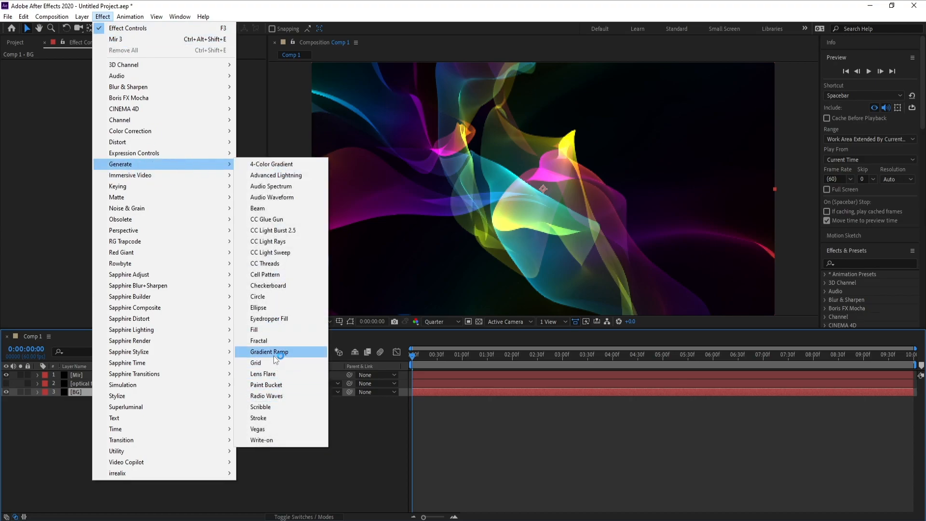
Apply Gradient Ramp to BG with a very dark blue start colour.
click(269, 351)
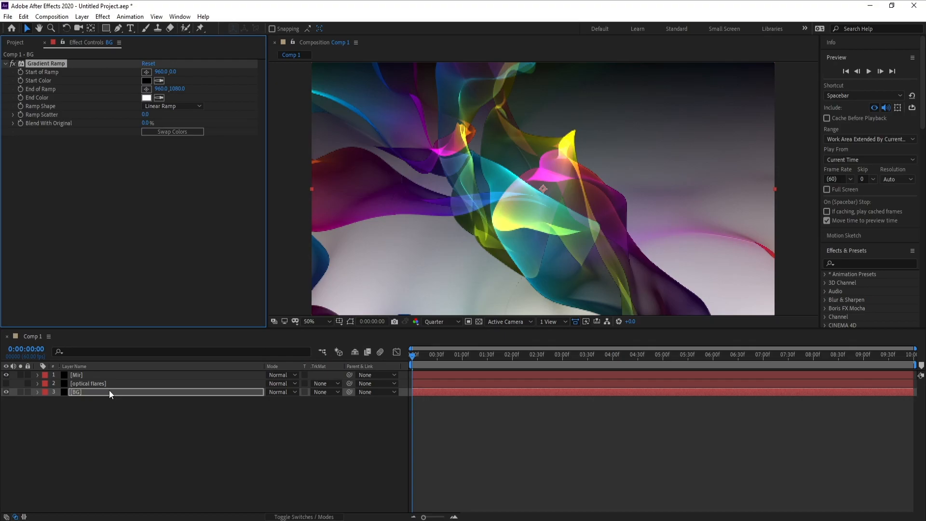
click(147, 80)
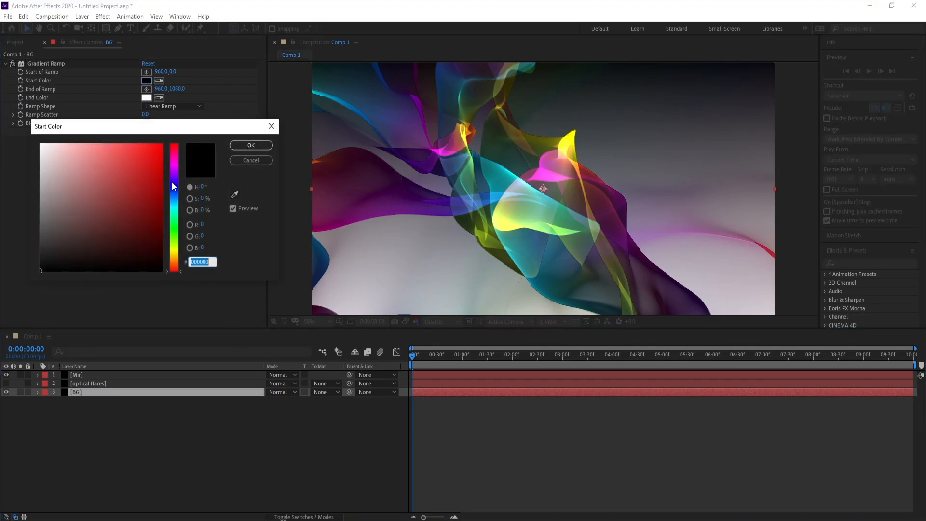
drag(173, 185, 162, 260)
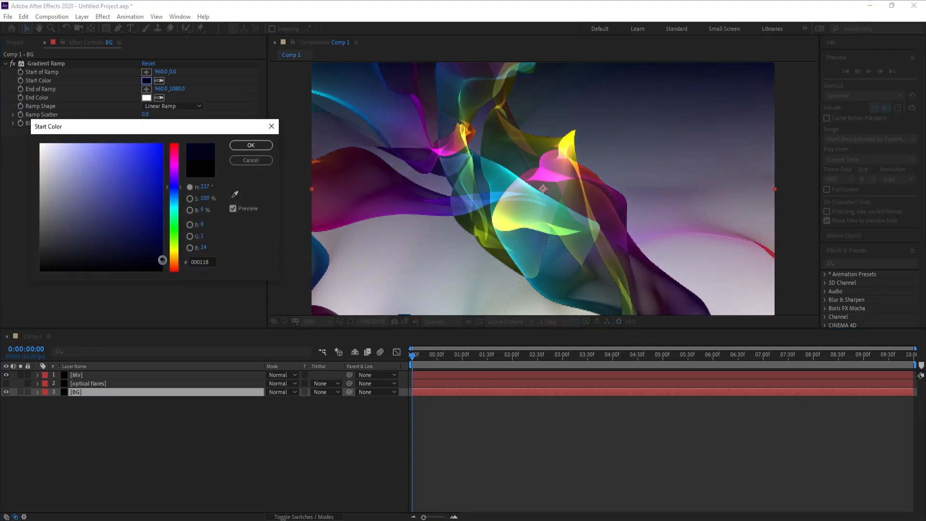
click(250, 144)
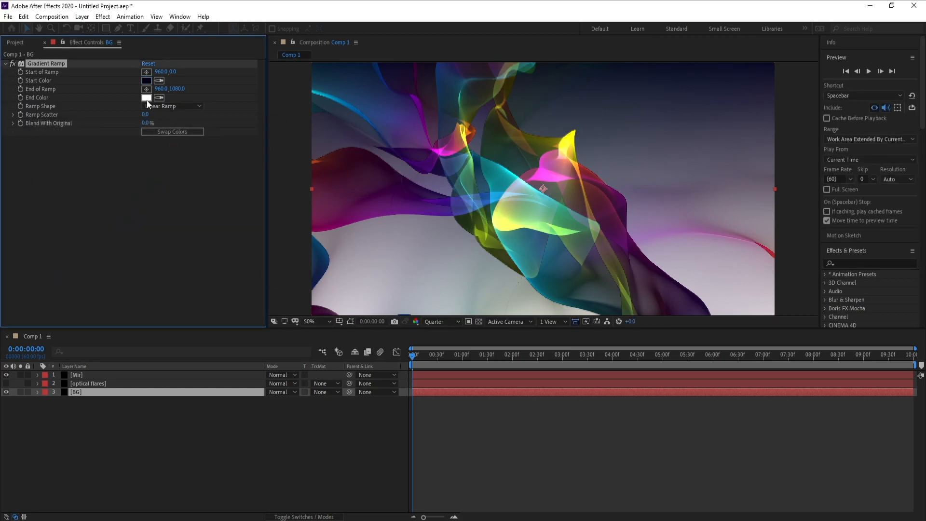
Set the ramp's end colour to a deep dark purple.
click(146, 97)
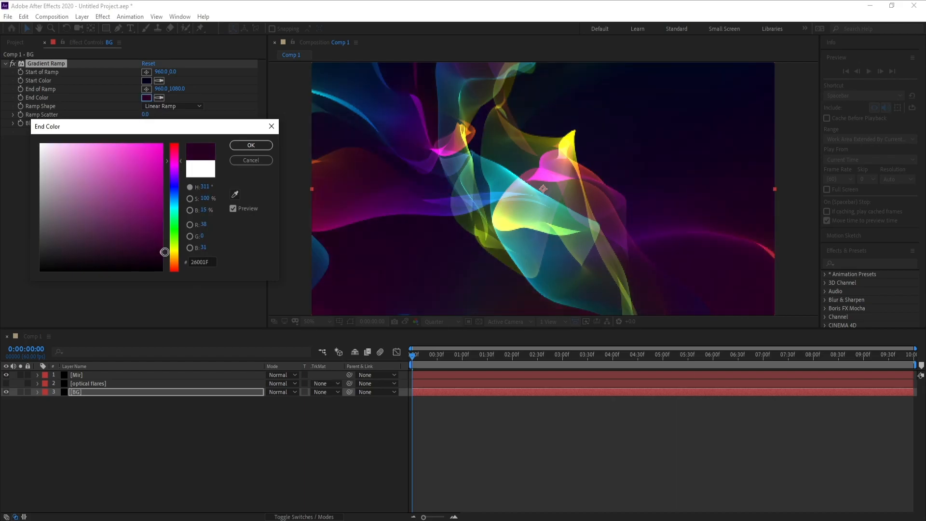
drag(165, 251, 162, 247)
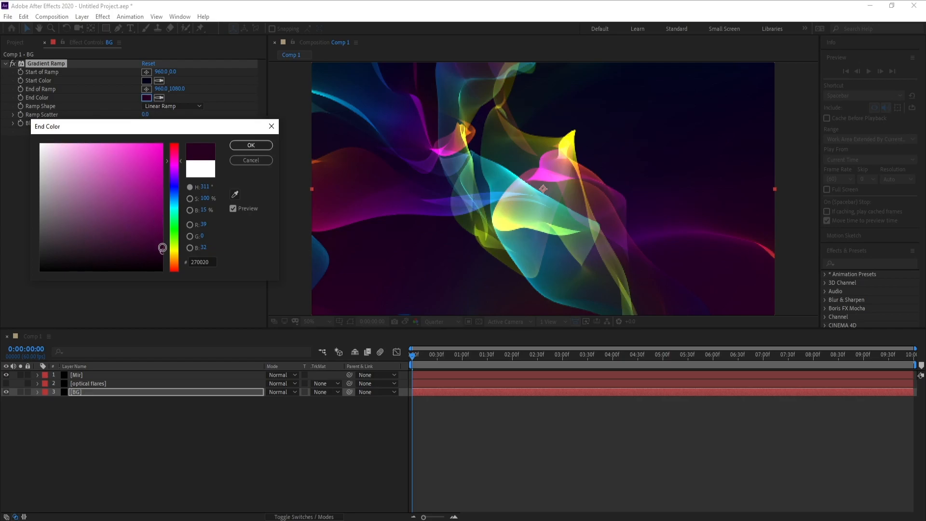
click(441, 322)
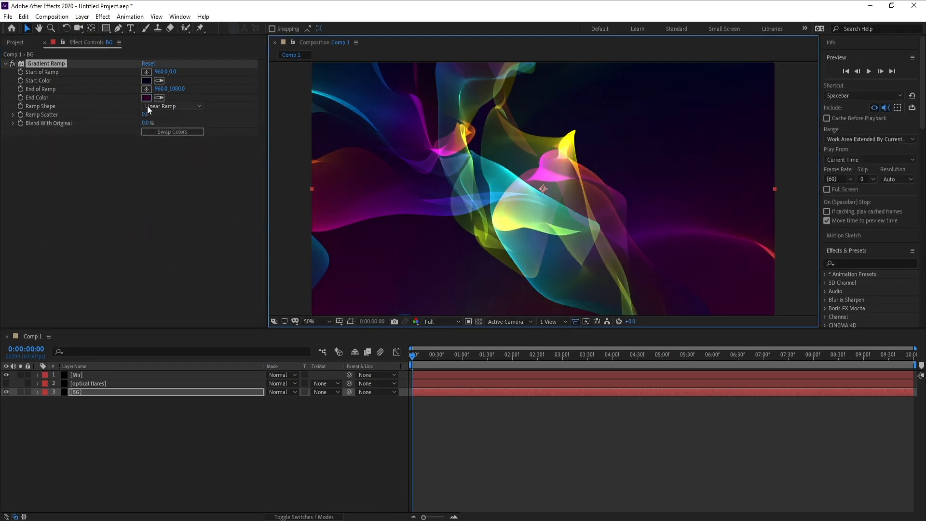
click(147, 98)
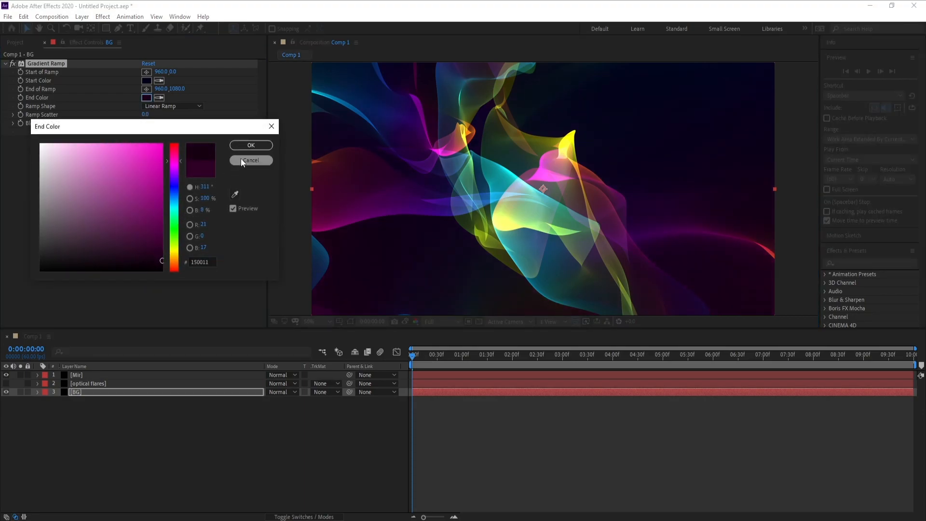
click(251, 160)
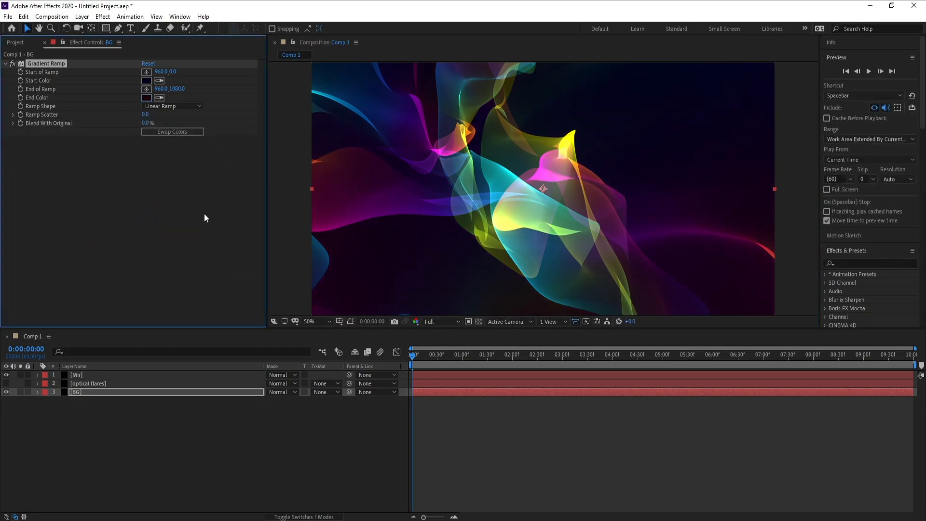
mouse_move(470, 460)
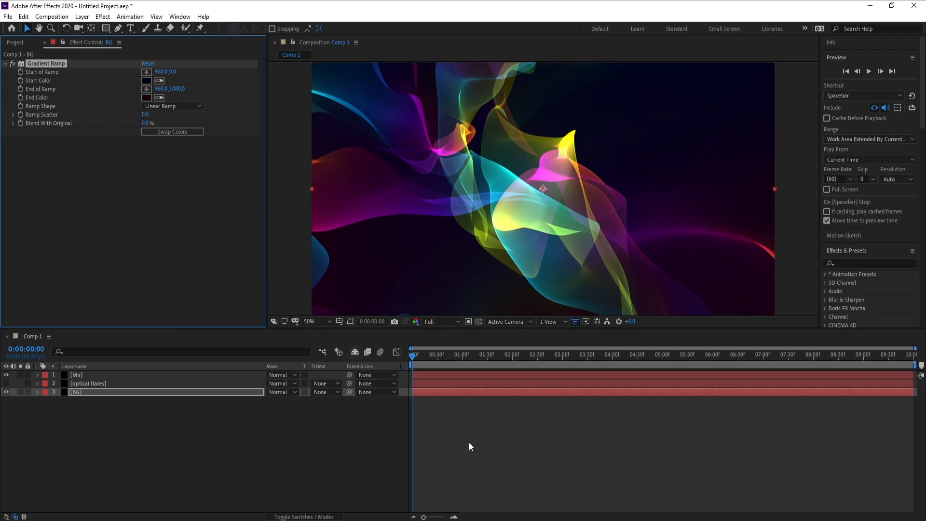